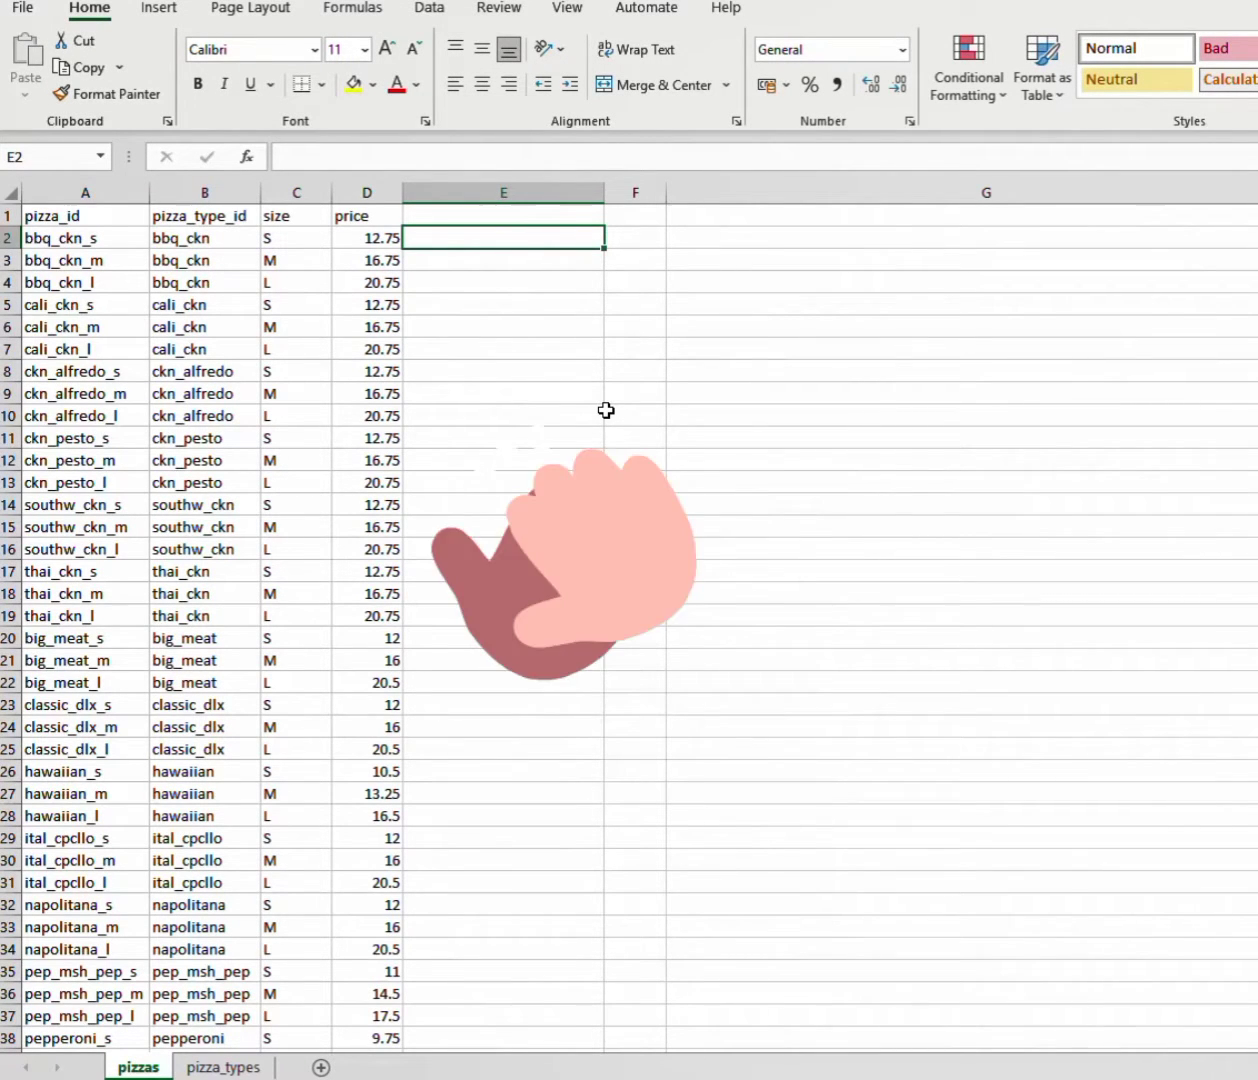
{"action": "mouse_move", "coordinate": [562, 264]}
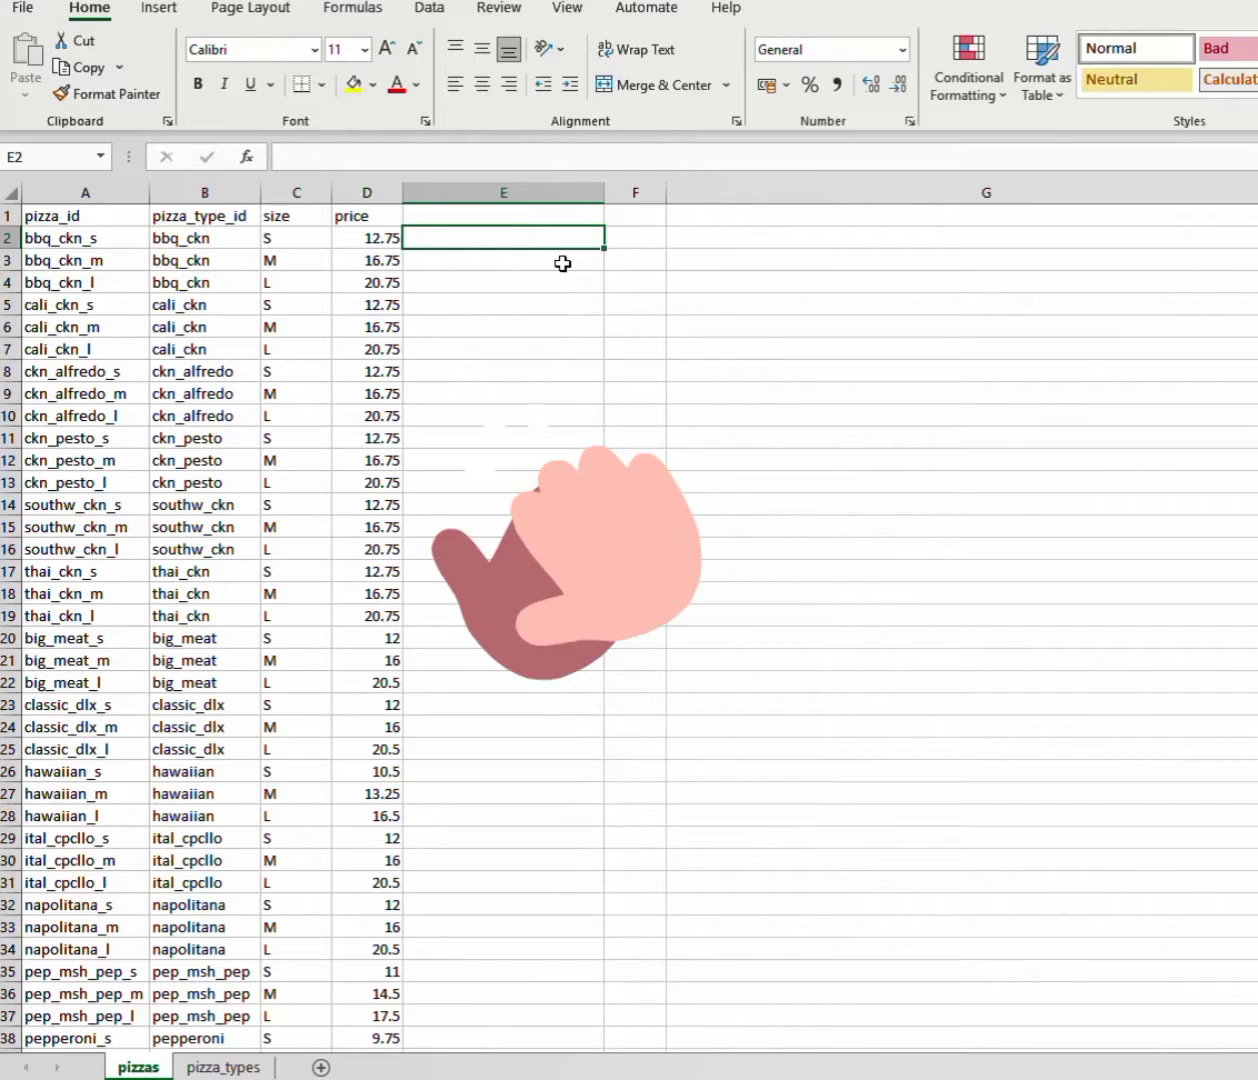
{"action": "mouse_move", "coordinate": [396, 748]}
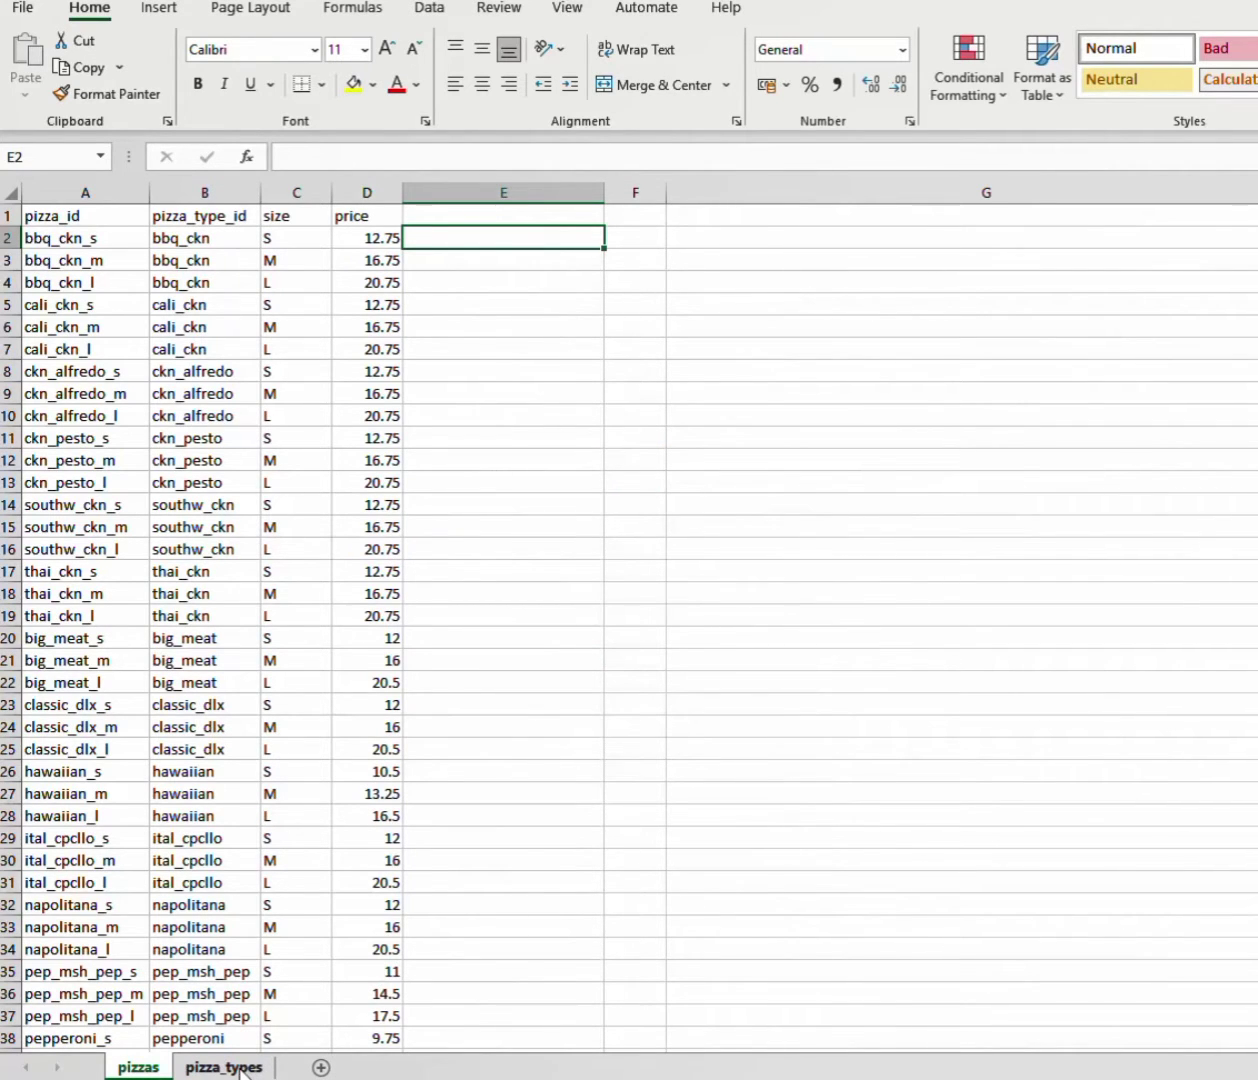
Step: Compare the pizzas and pizza_types sheets to find the shared pizza_type_id column
{"action": "left_click", "coordinate": [224, 1066]}
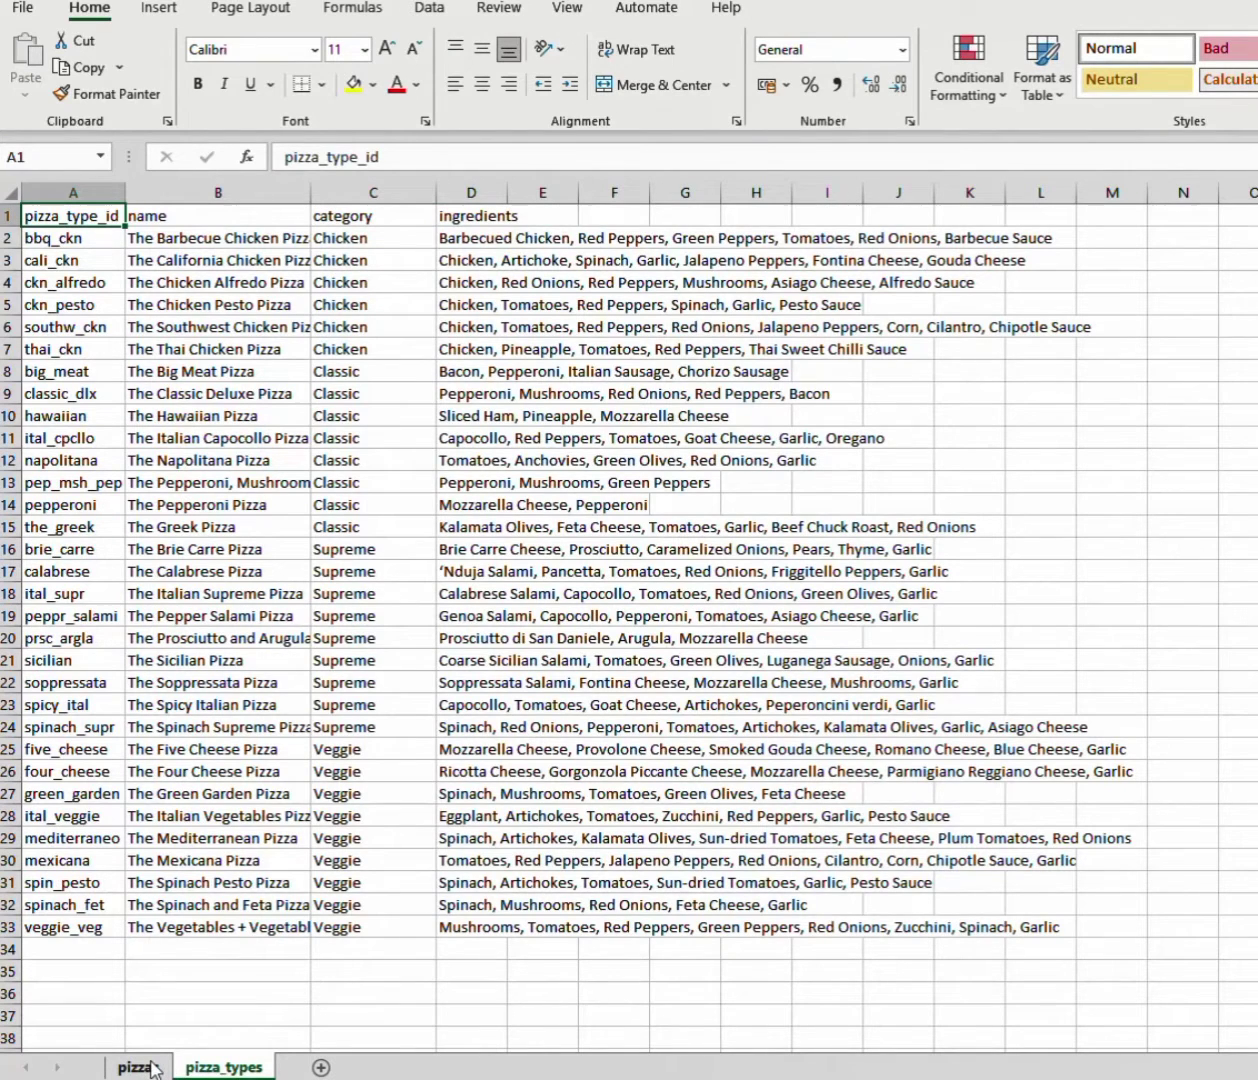
{"action": "left_click", "coordinate": [132, 1066]}
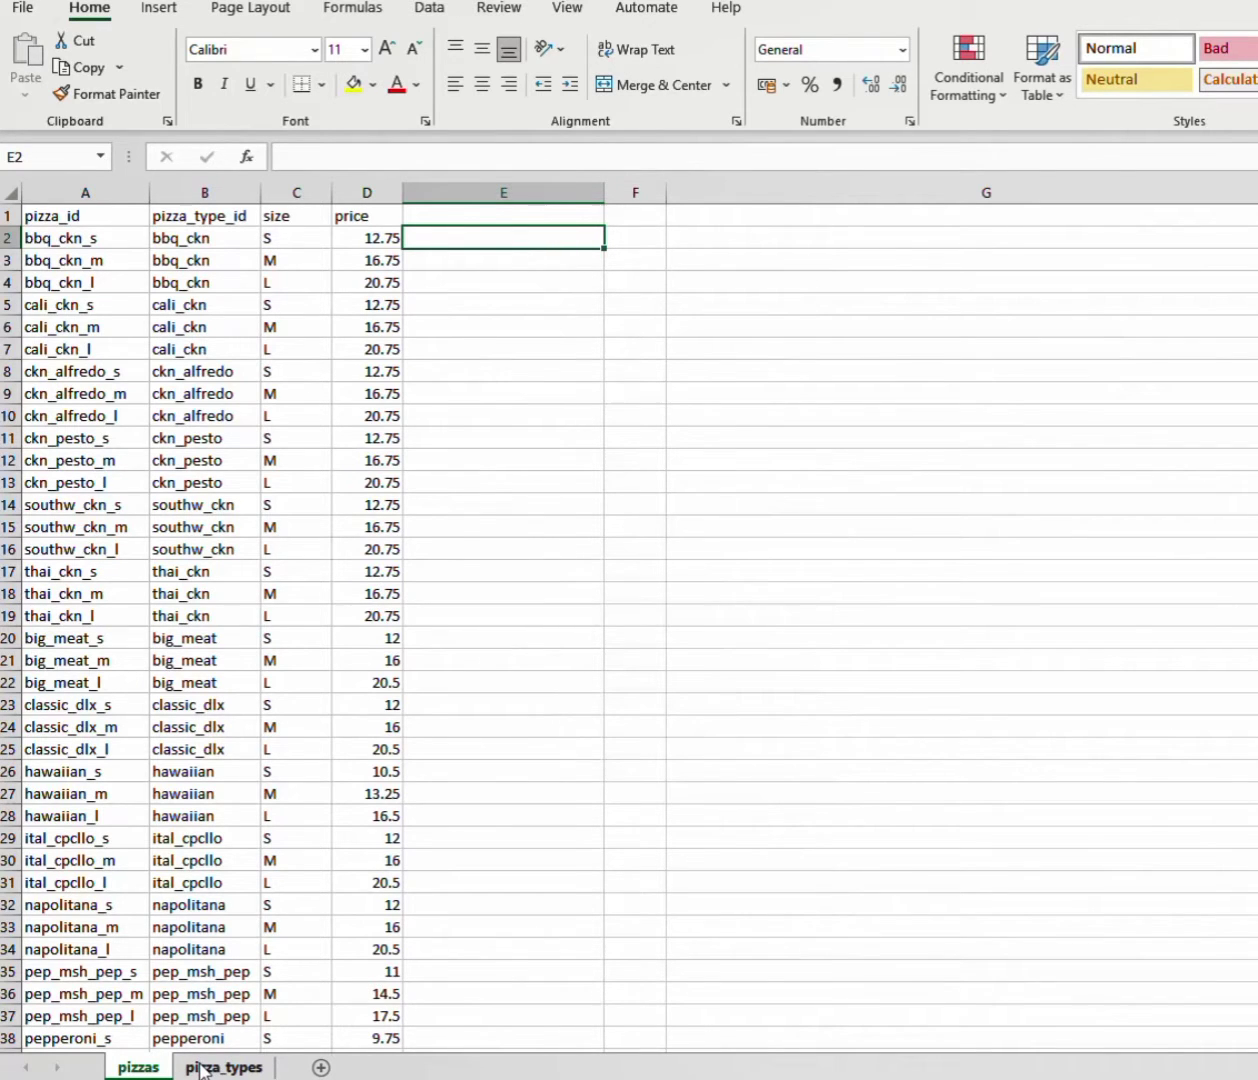
{"action": "left_click", "coordinate": [224, 1068]}
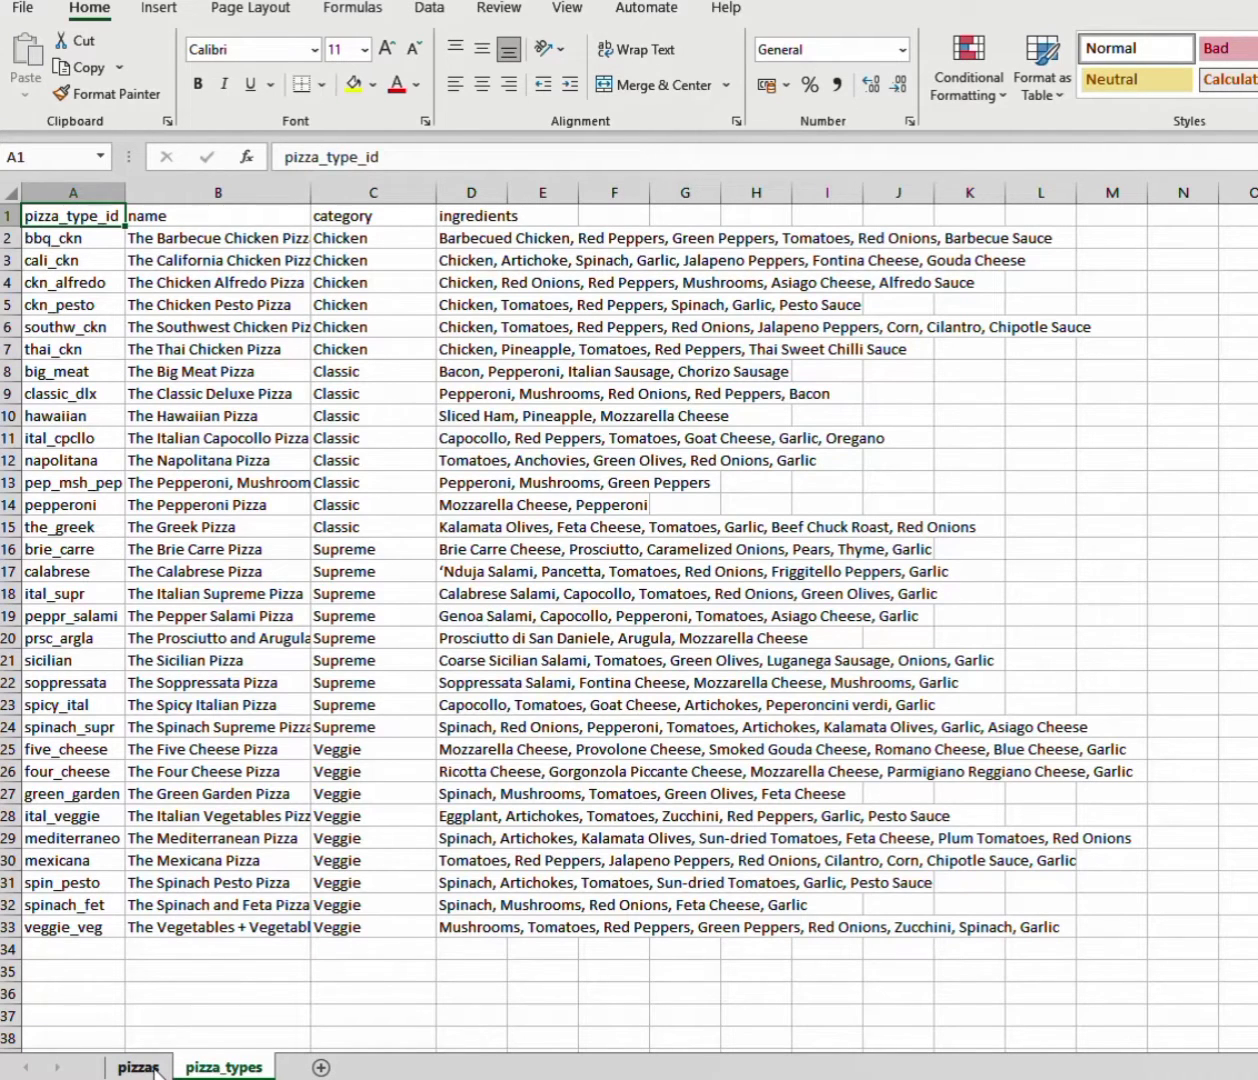
{"action": "left_click", "coordinate": [136, 1066]}
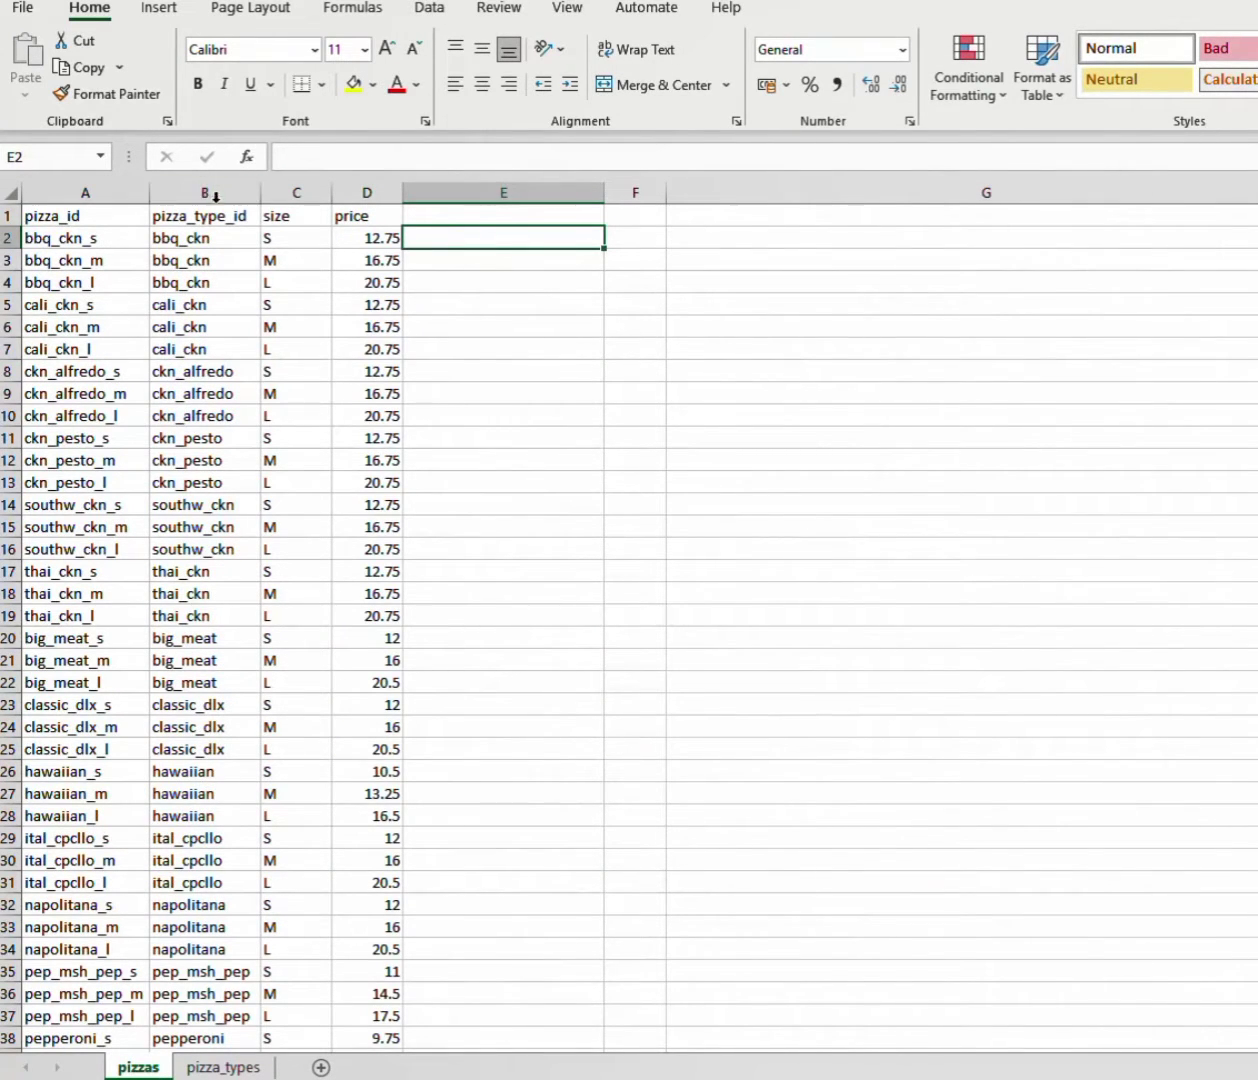
{"action": "left_click", "coordinate": [200, 216]}
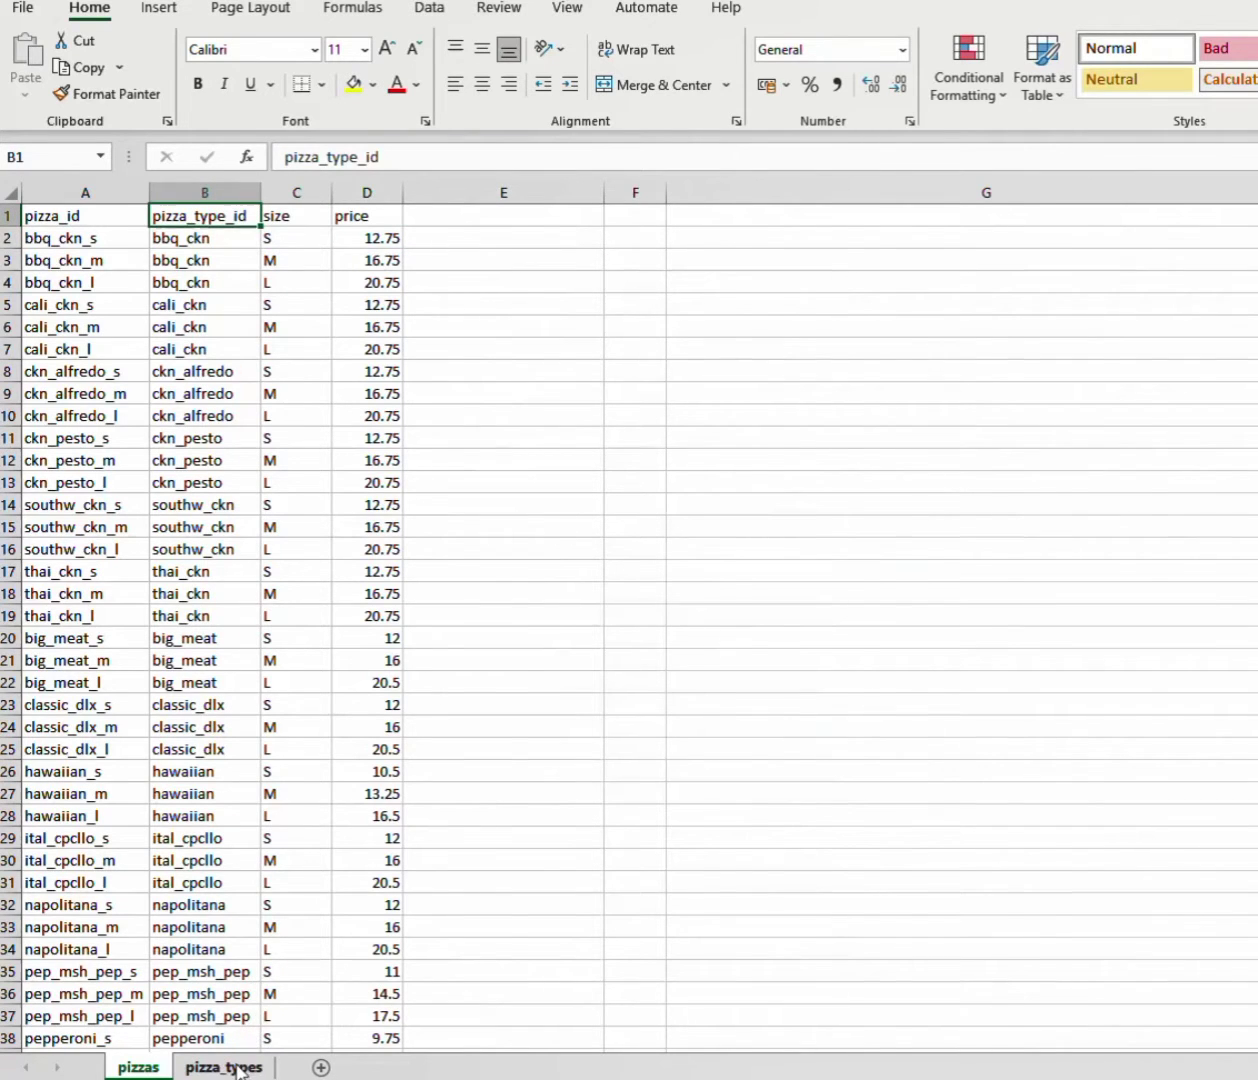
{"action": "left_click", "coordinate": [228, 1066]}
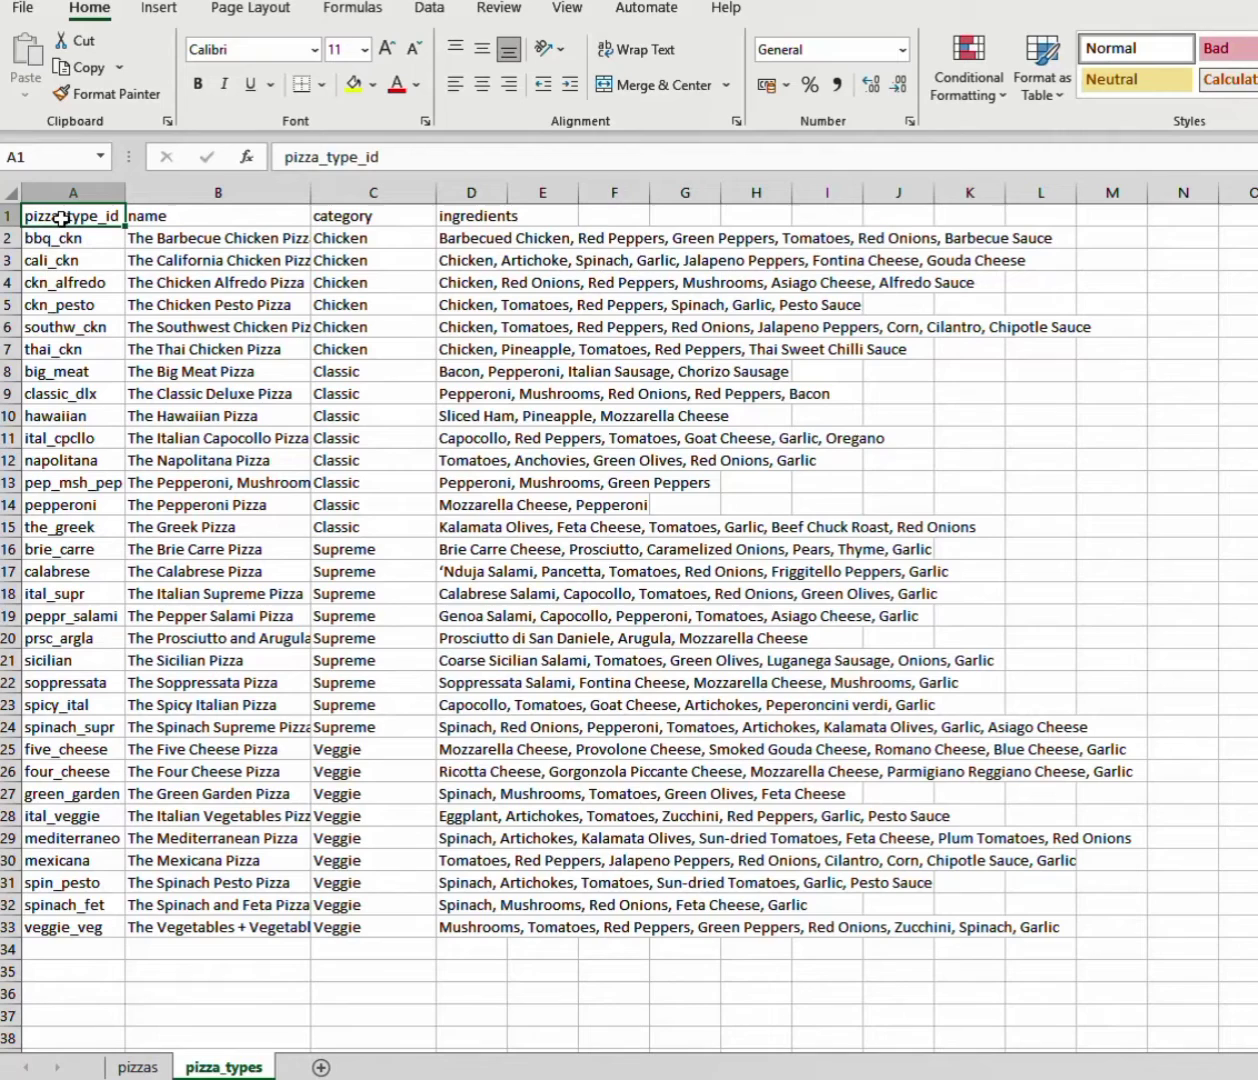
{"action": "mouse_move", "coordinate": [410, 400]}
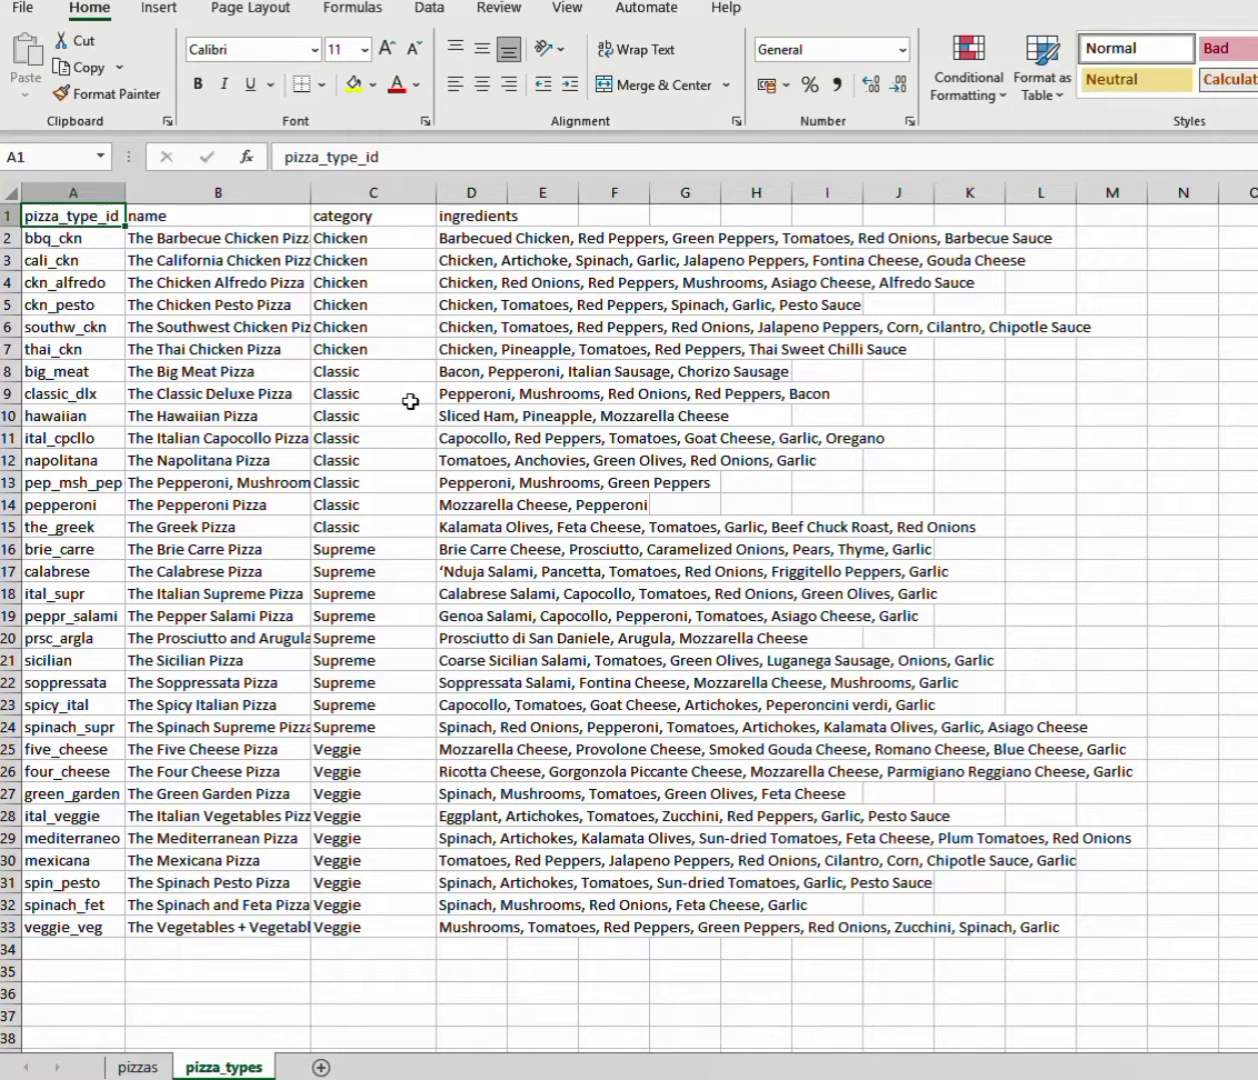
{"action": "mouse_move", "coordinate": [190, 1022]}
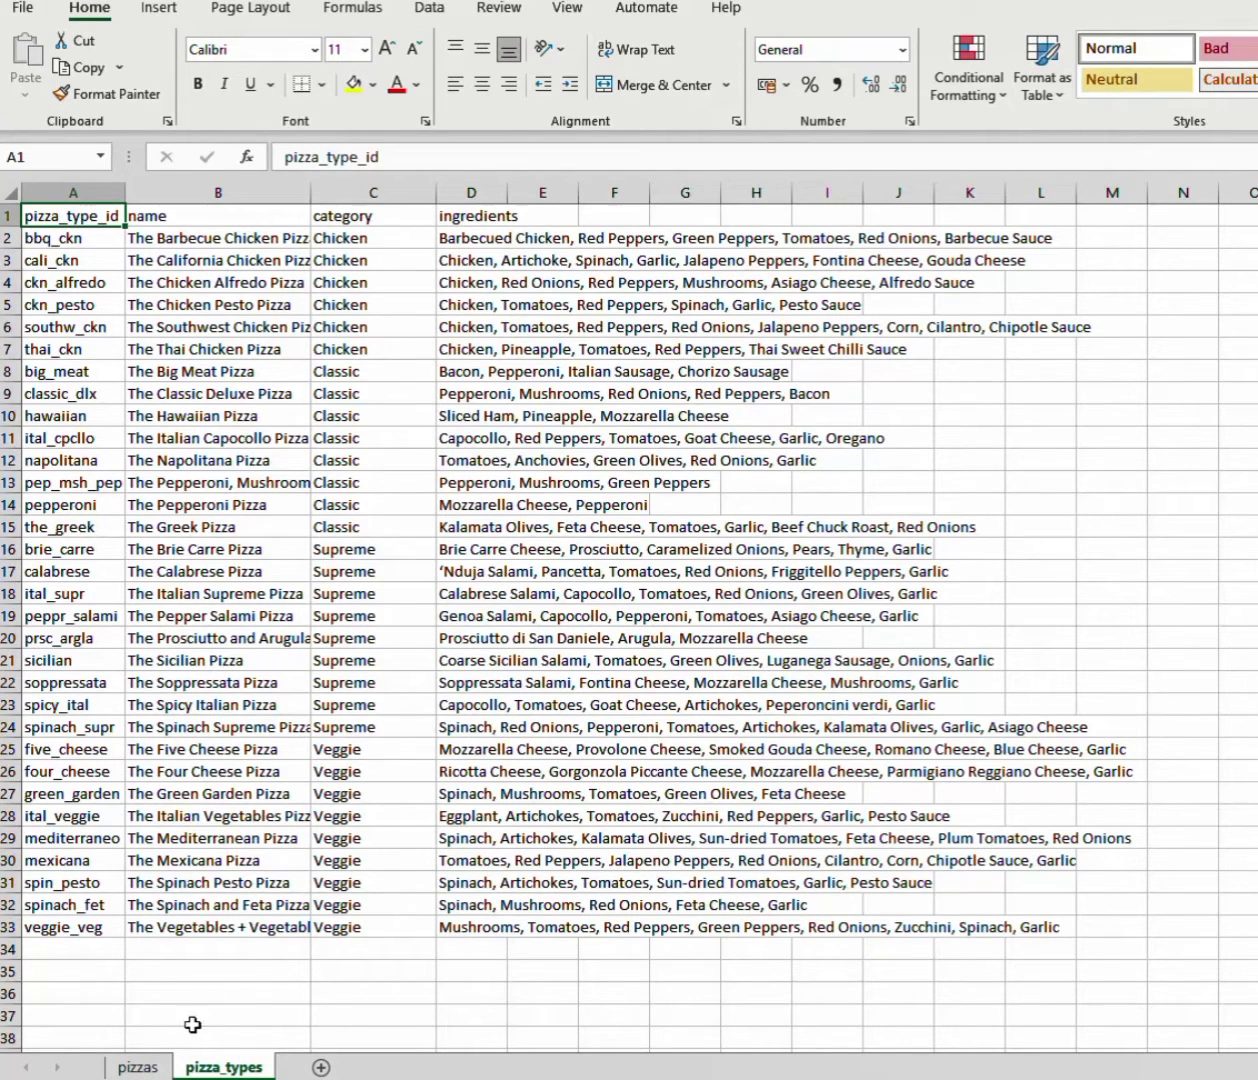
{"action": "left_click", "coordinate": [136, 1068]}
{"action": "type", "text": "="}
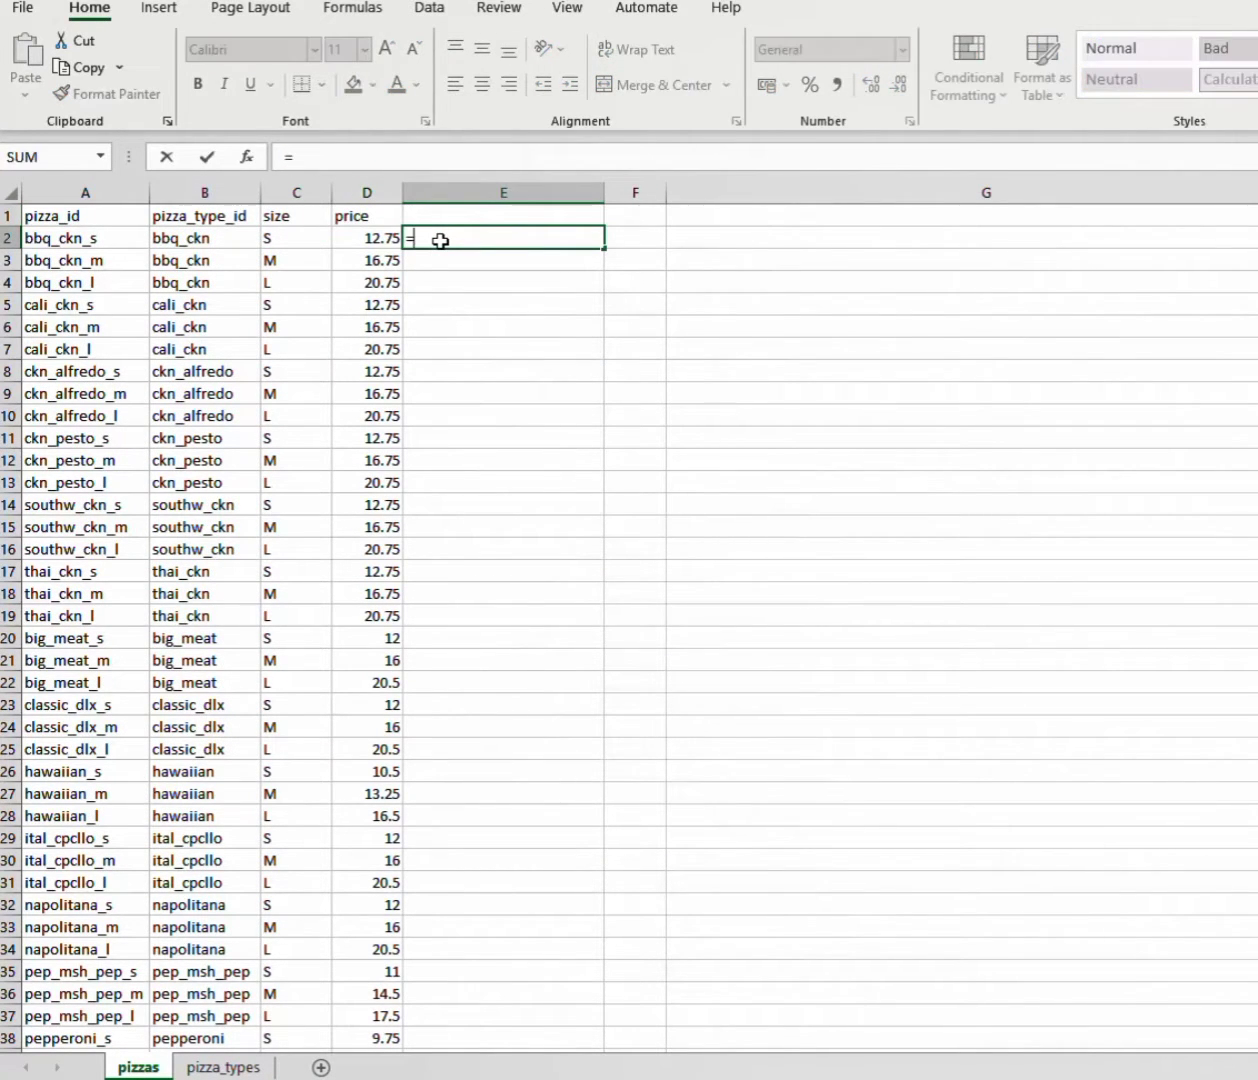
Step: Build =VLOOKUP(B2,pizza_types!1:1048576,SEQUENCE(,3)+1,FALSE) in E2 to pull three columns by type ID
{"action": "type", "text": "V"}
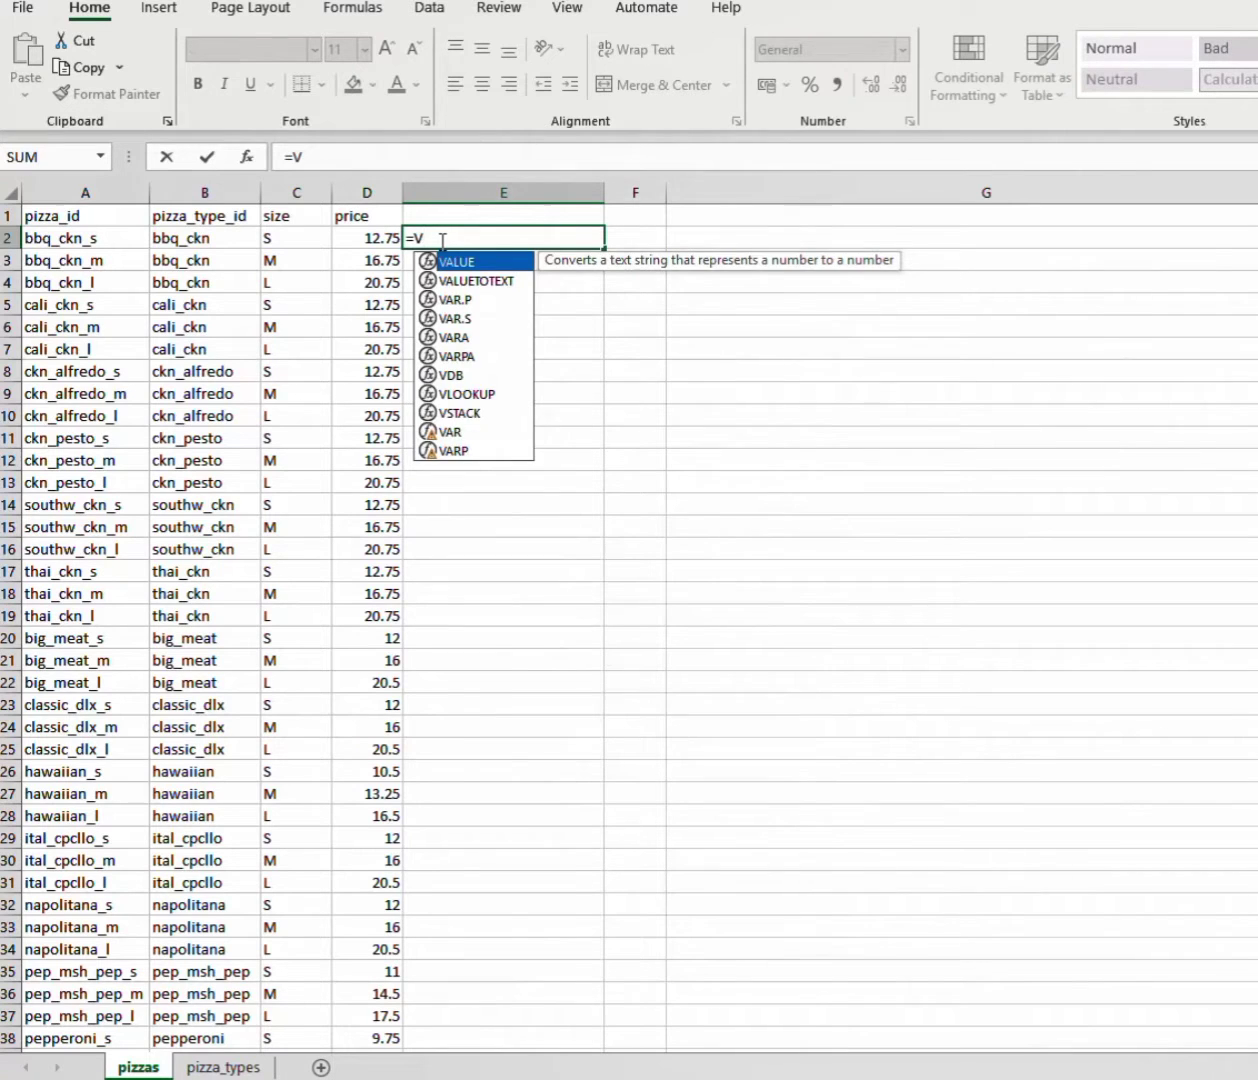
{"action": "type", "text": "LOOKUP("}
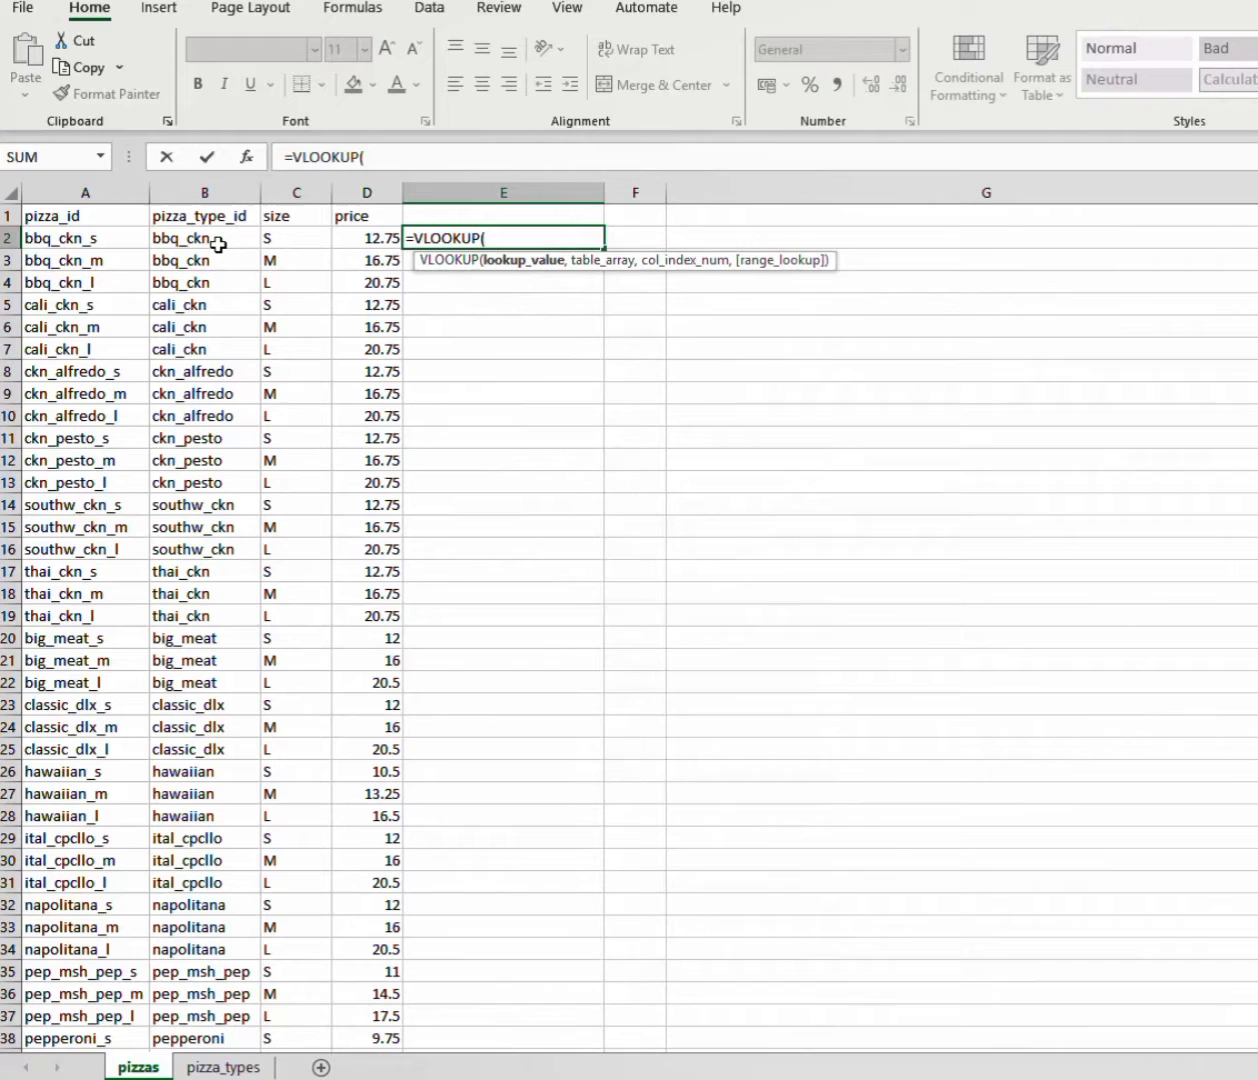
{"action": "left_click", "coordinate": [204, 238]}
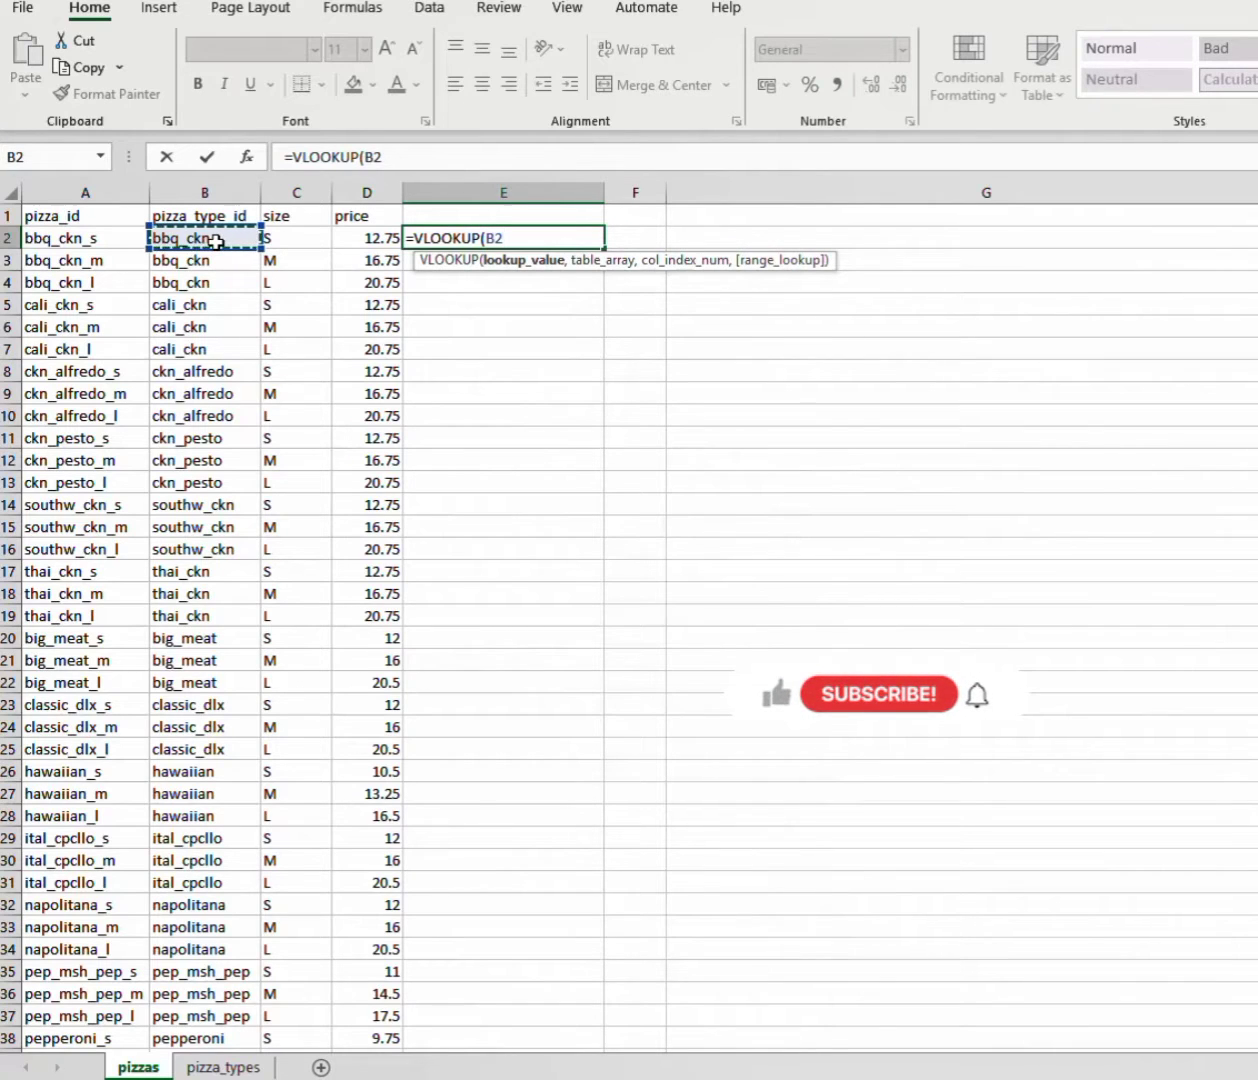
{"action": "type", "text": ","}
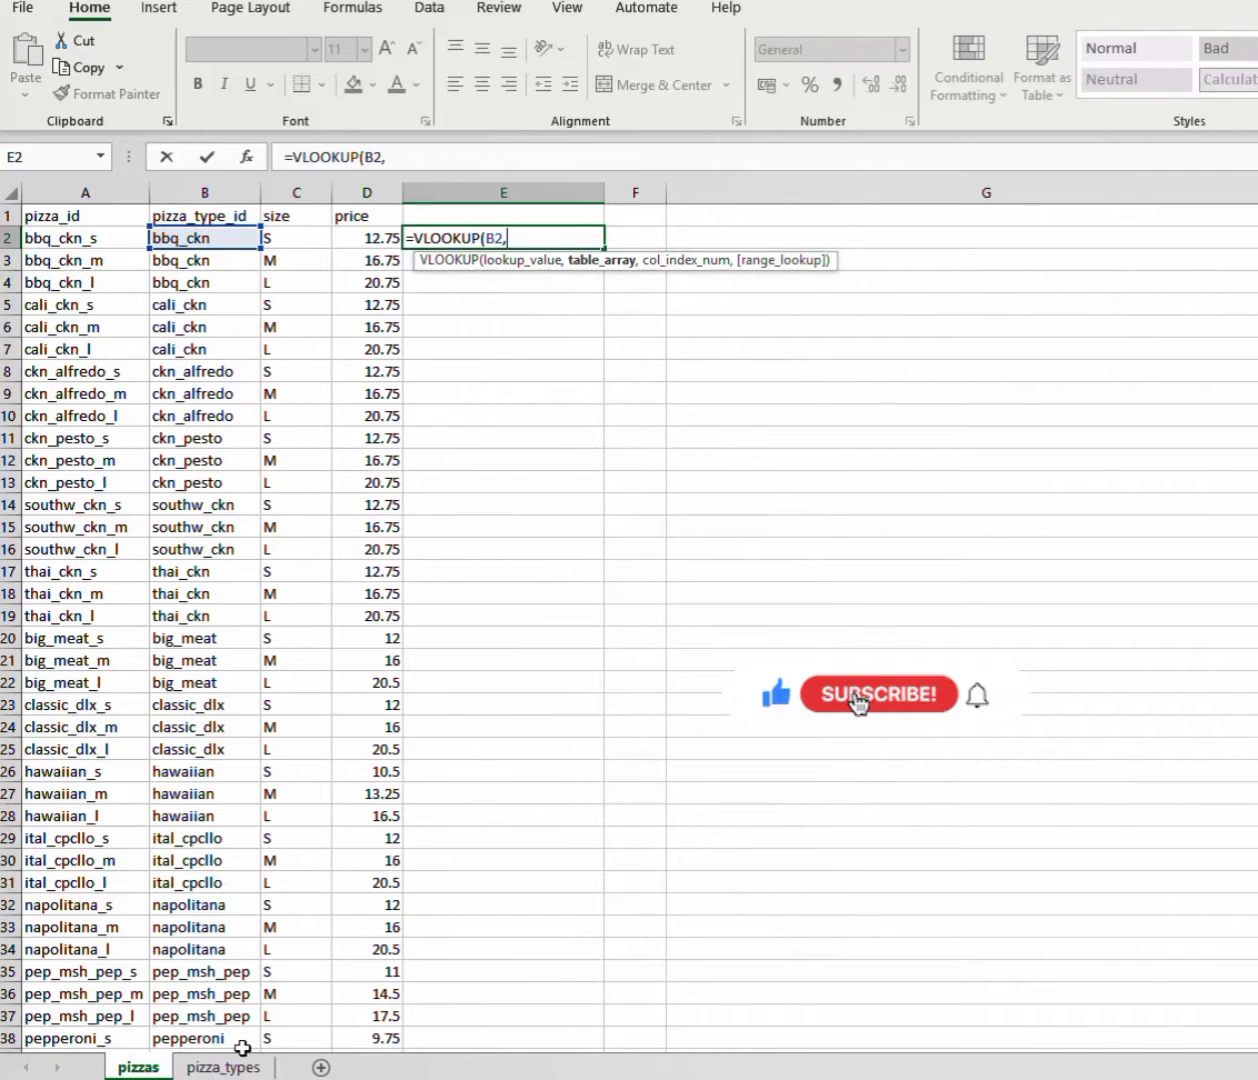
{"action": "left_click", "coordinate": [880, 694]}
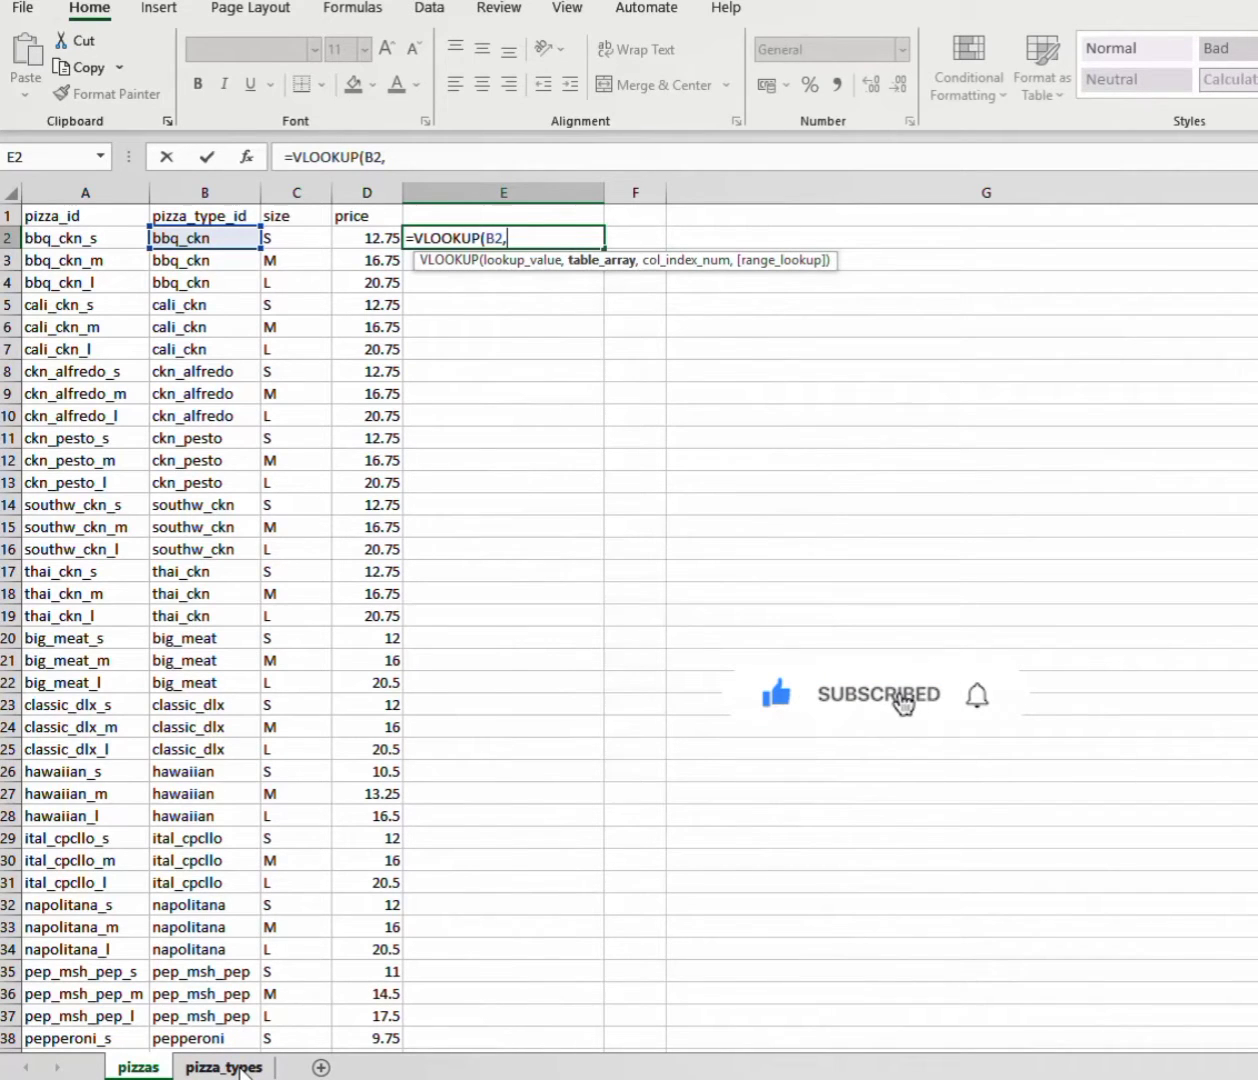
{"action": "left_click", "coordinate": [220, 1066]}
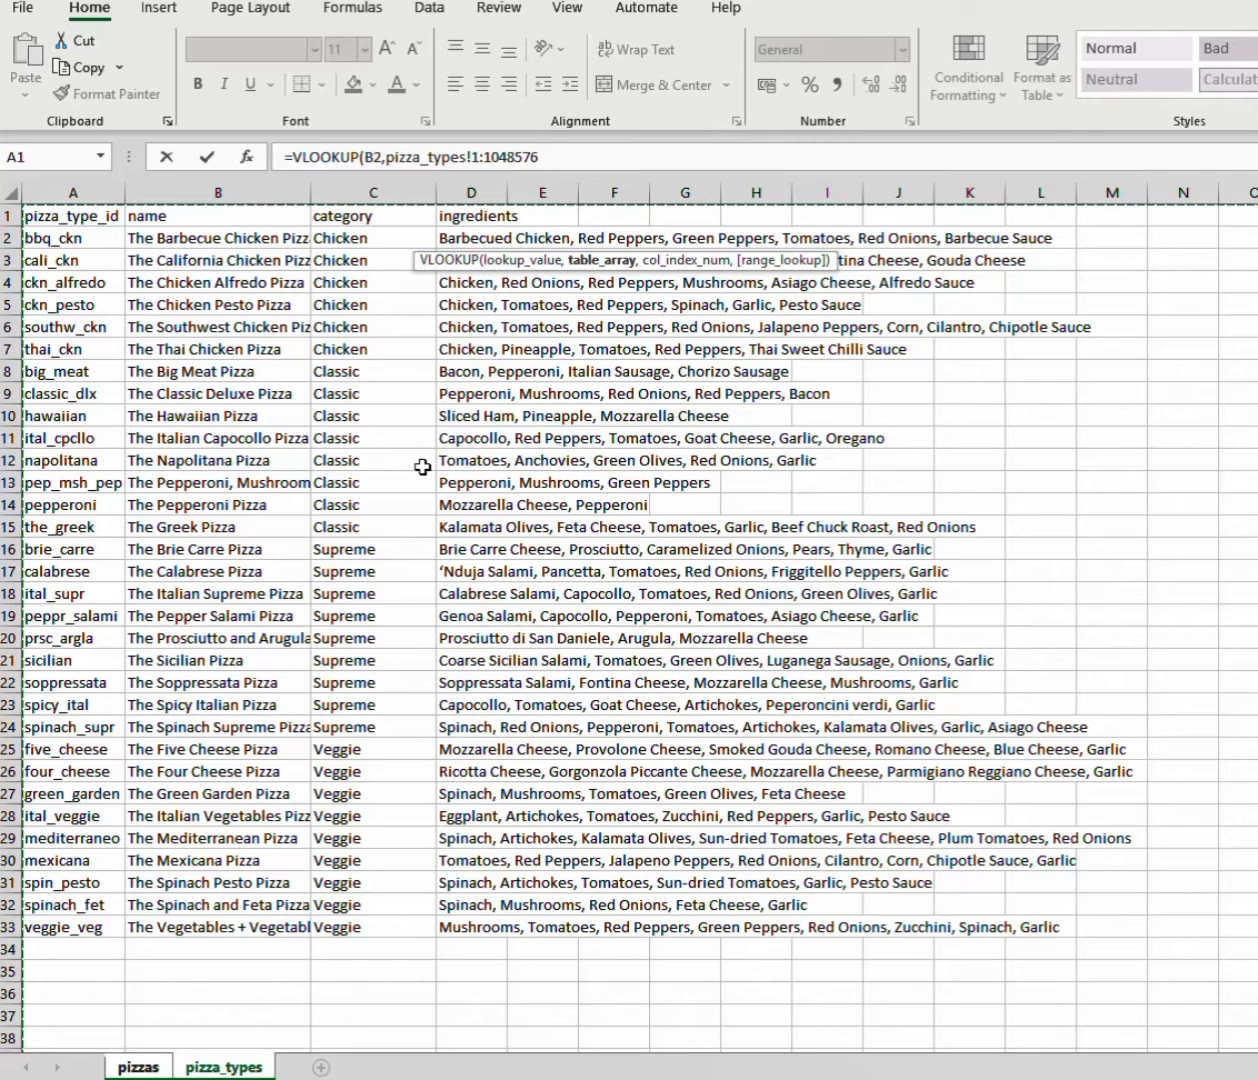
{"action": "type", "text": ","}
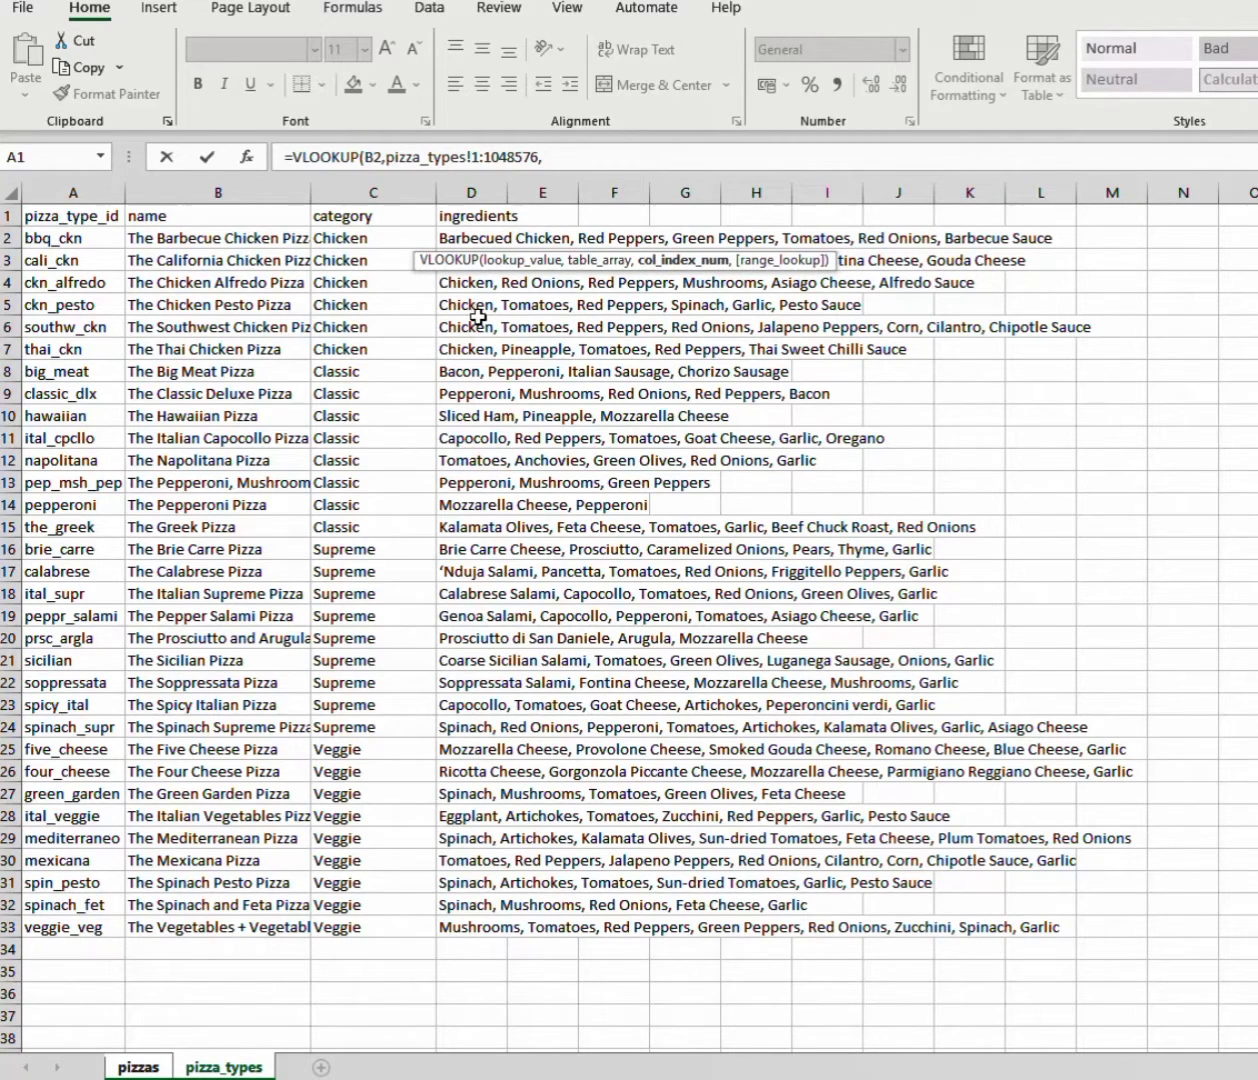
{"action": "type", "text": "SEQUENCE("}
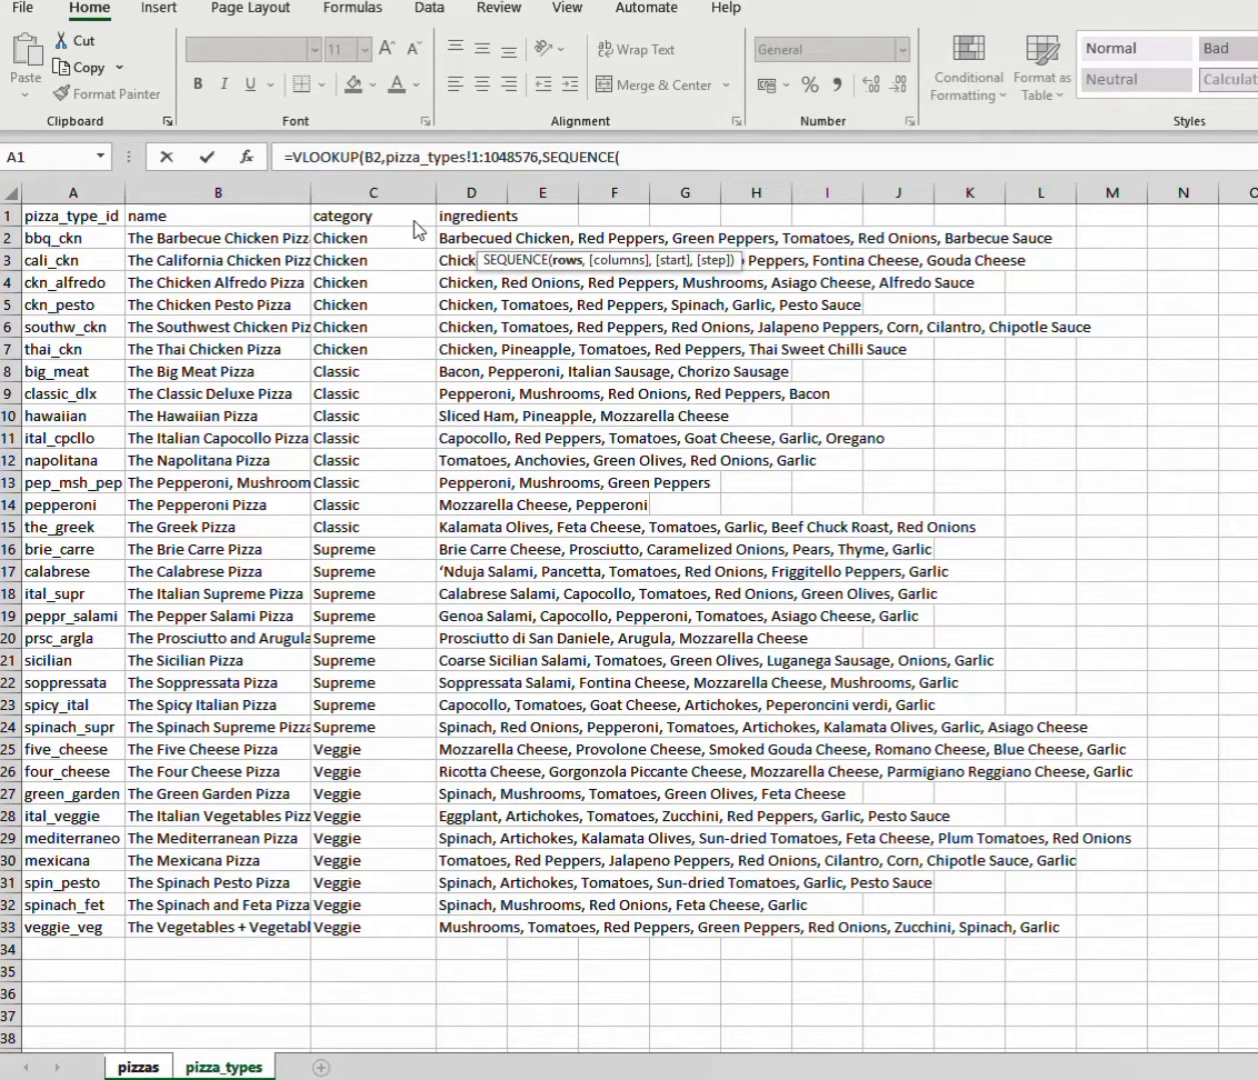
{"action": "mouse_move", "coordinate": [196, 316]}
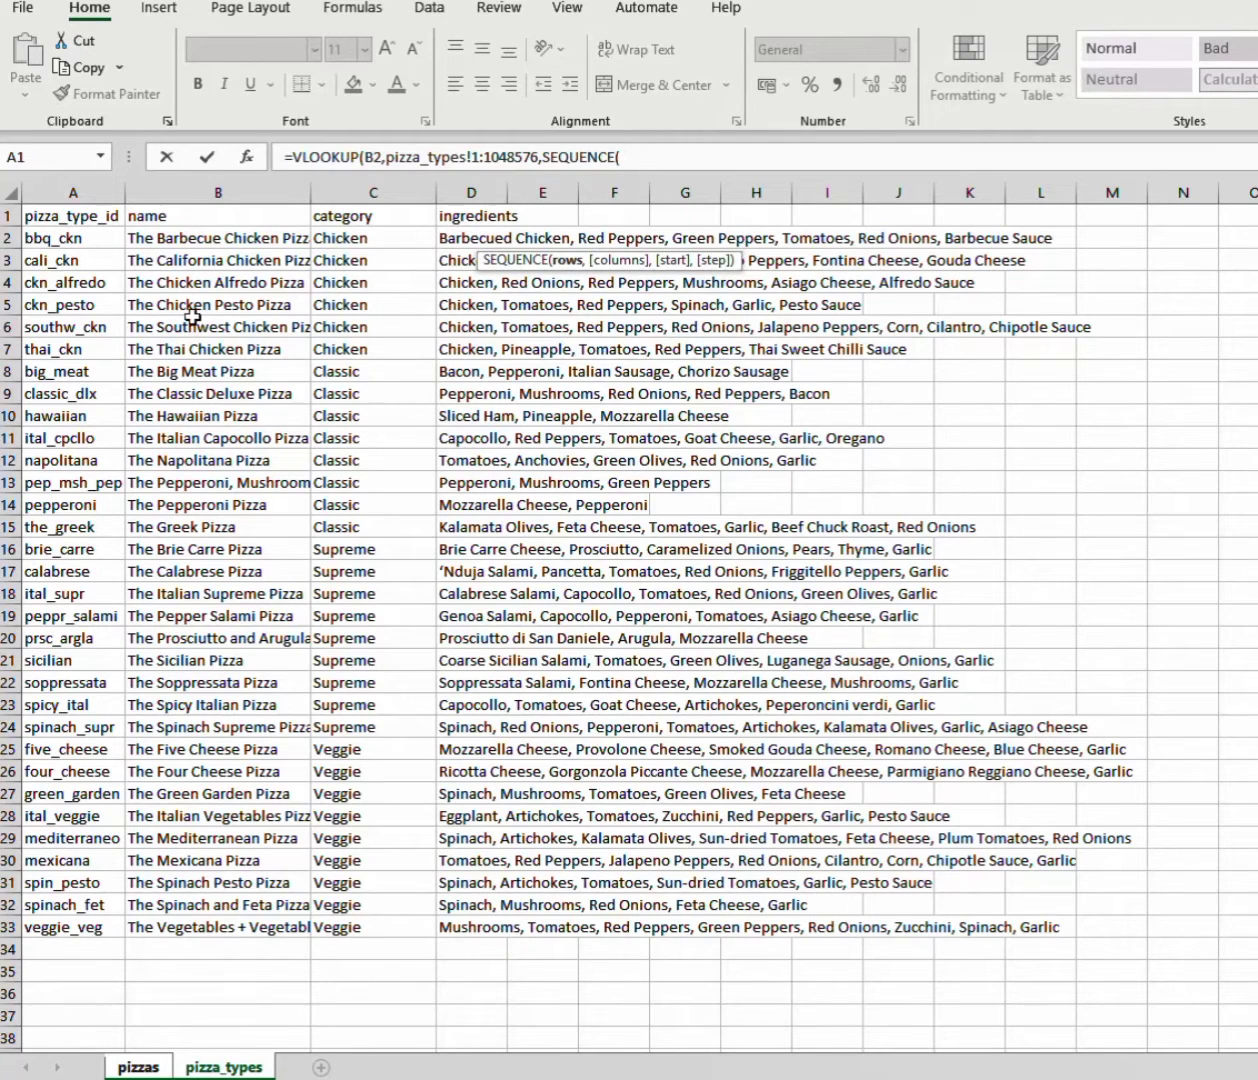
{"action": "mouse_move", "coordinate": [474, 326]}
{"action": "type", "text": ","}
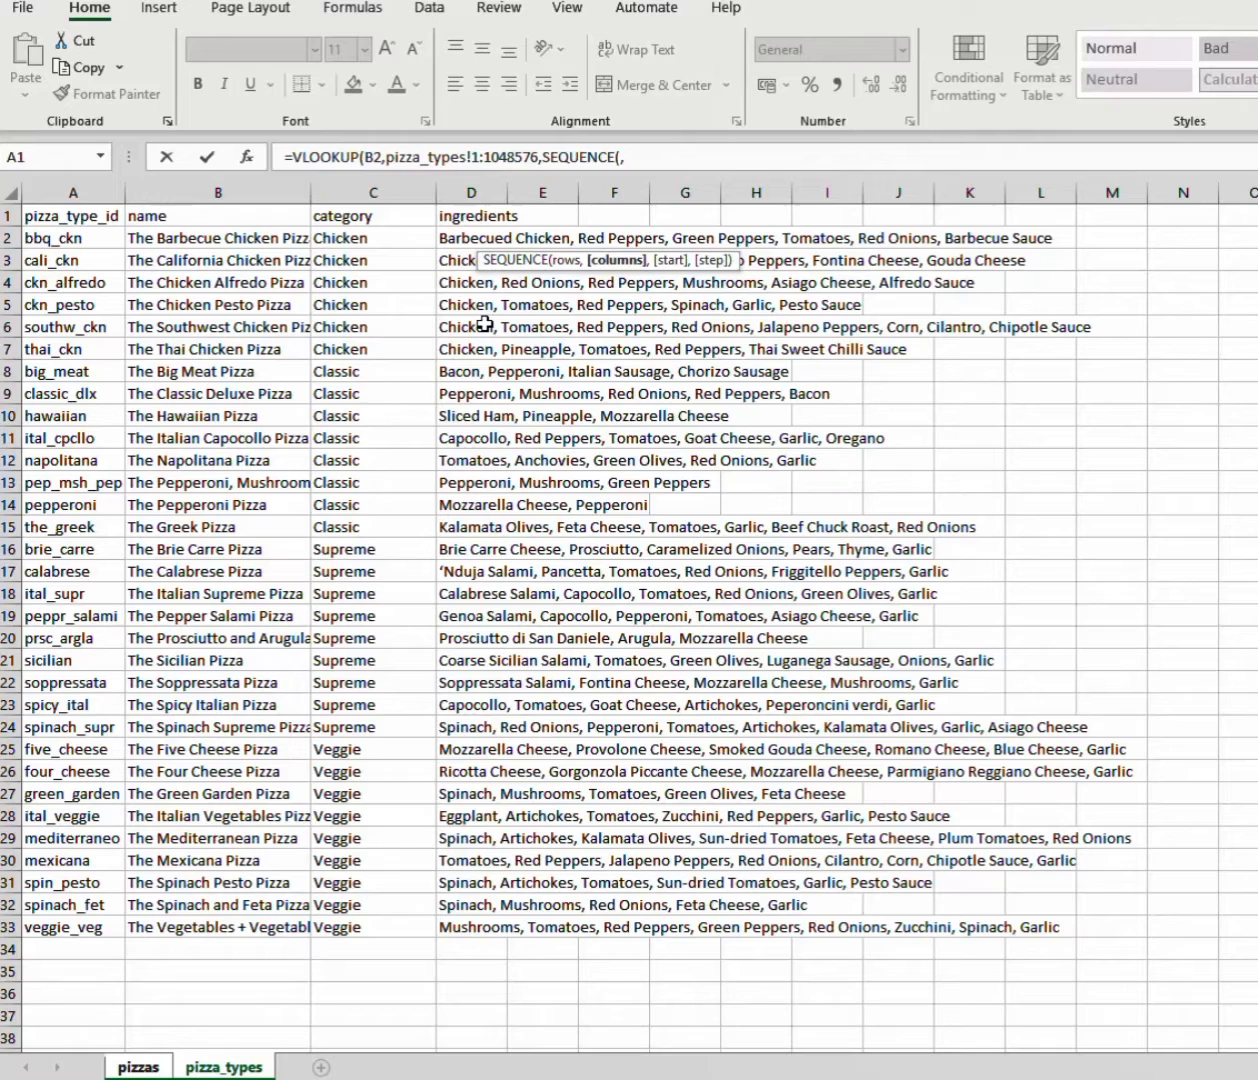
{"action": "type", "text": "3)"}
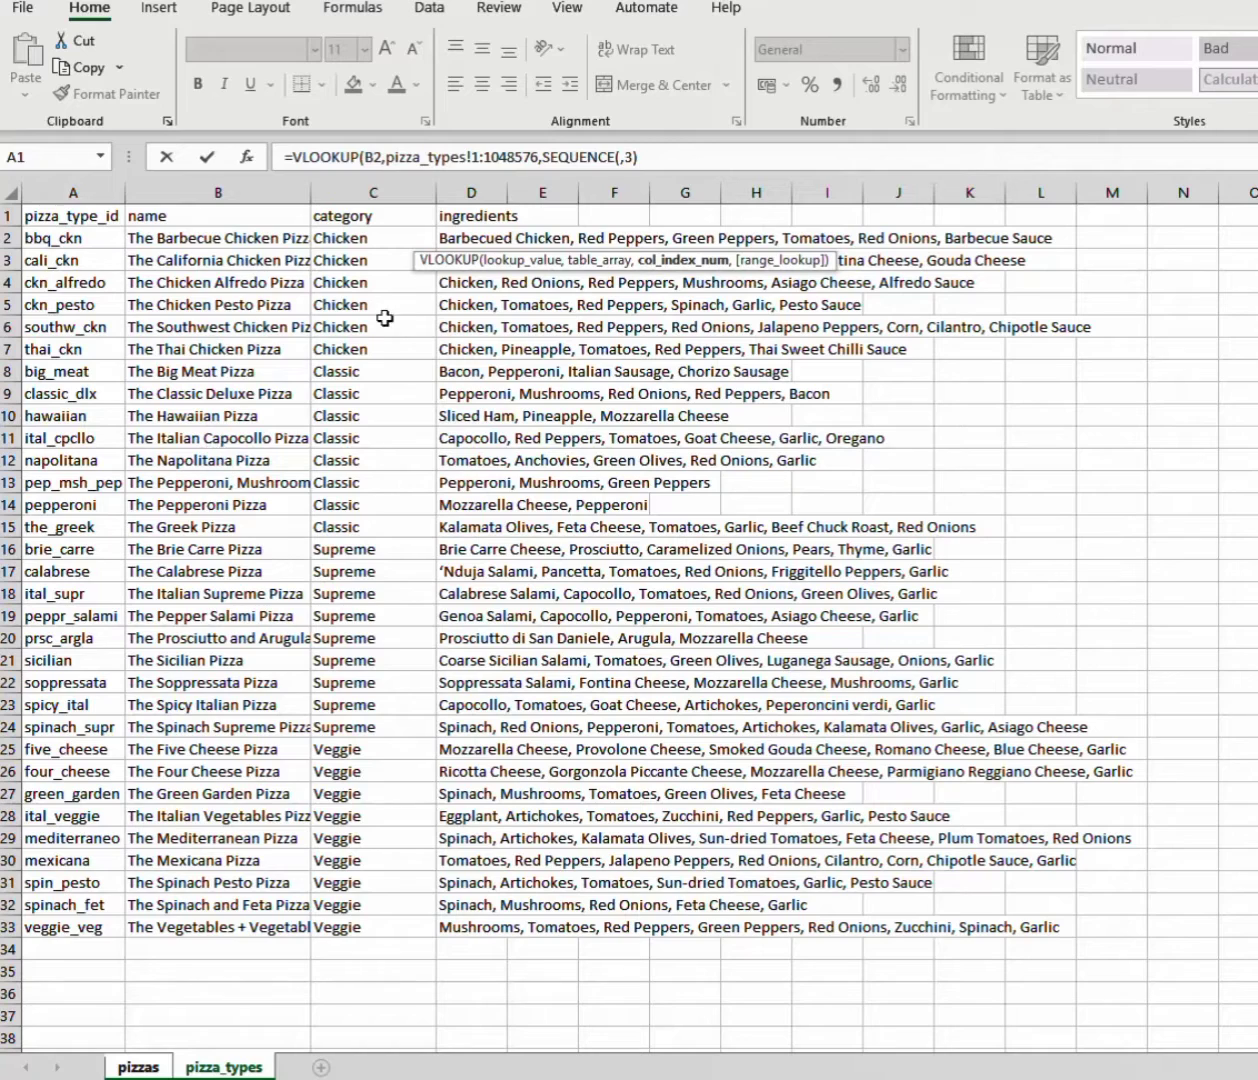
{"action": "mouse_move", "coordinate": [516, 386]}
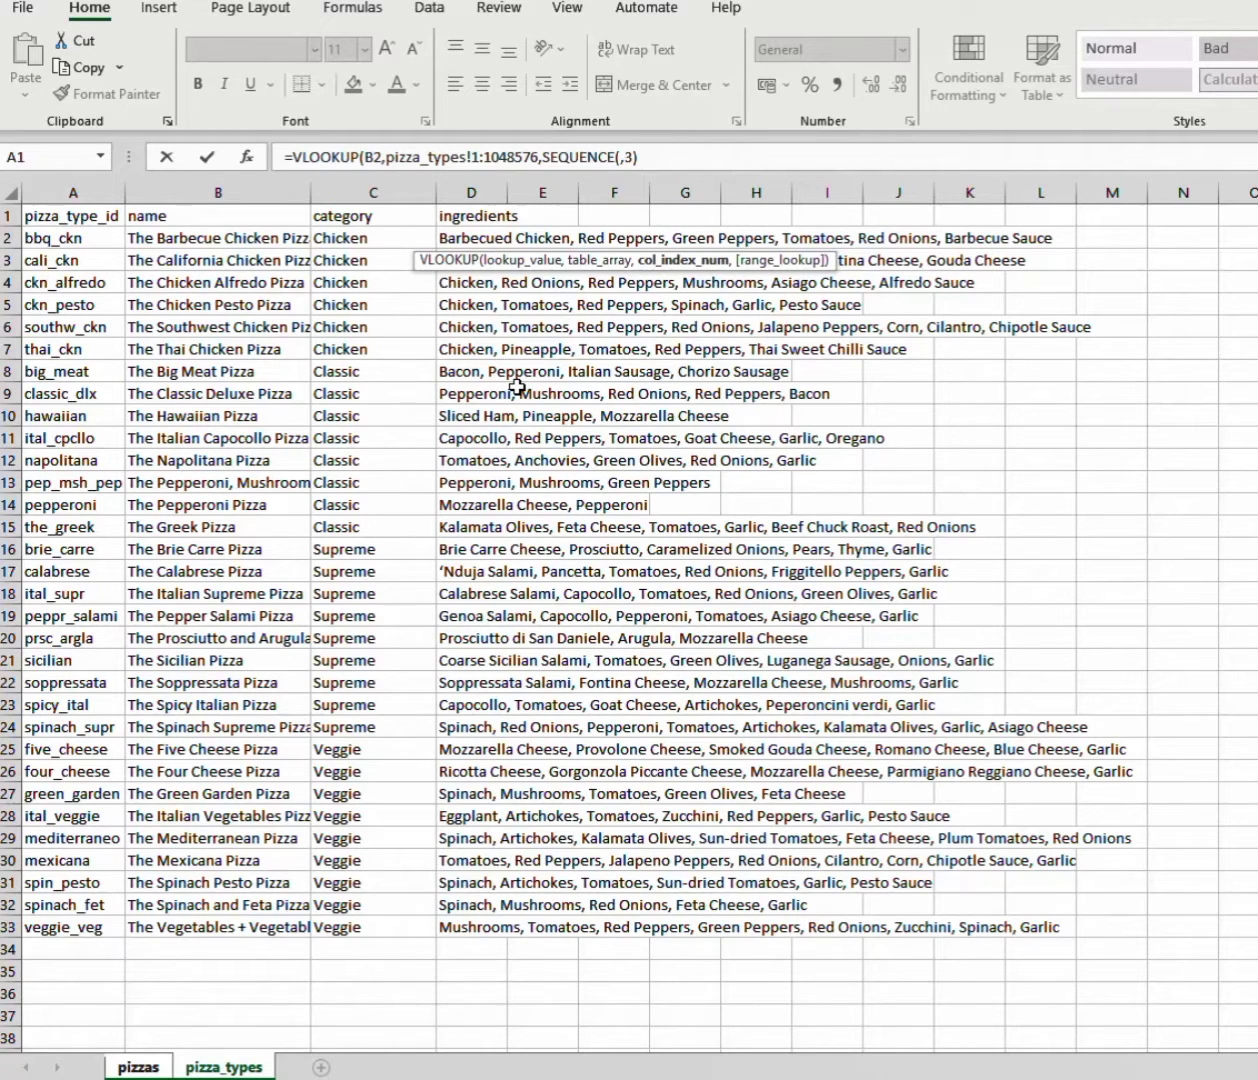
{"action": "type", "text": "+1"}
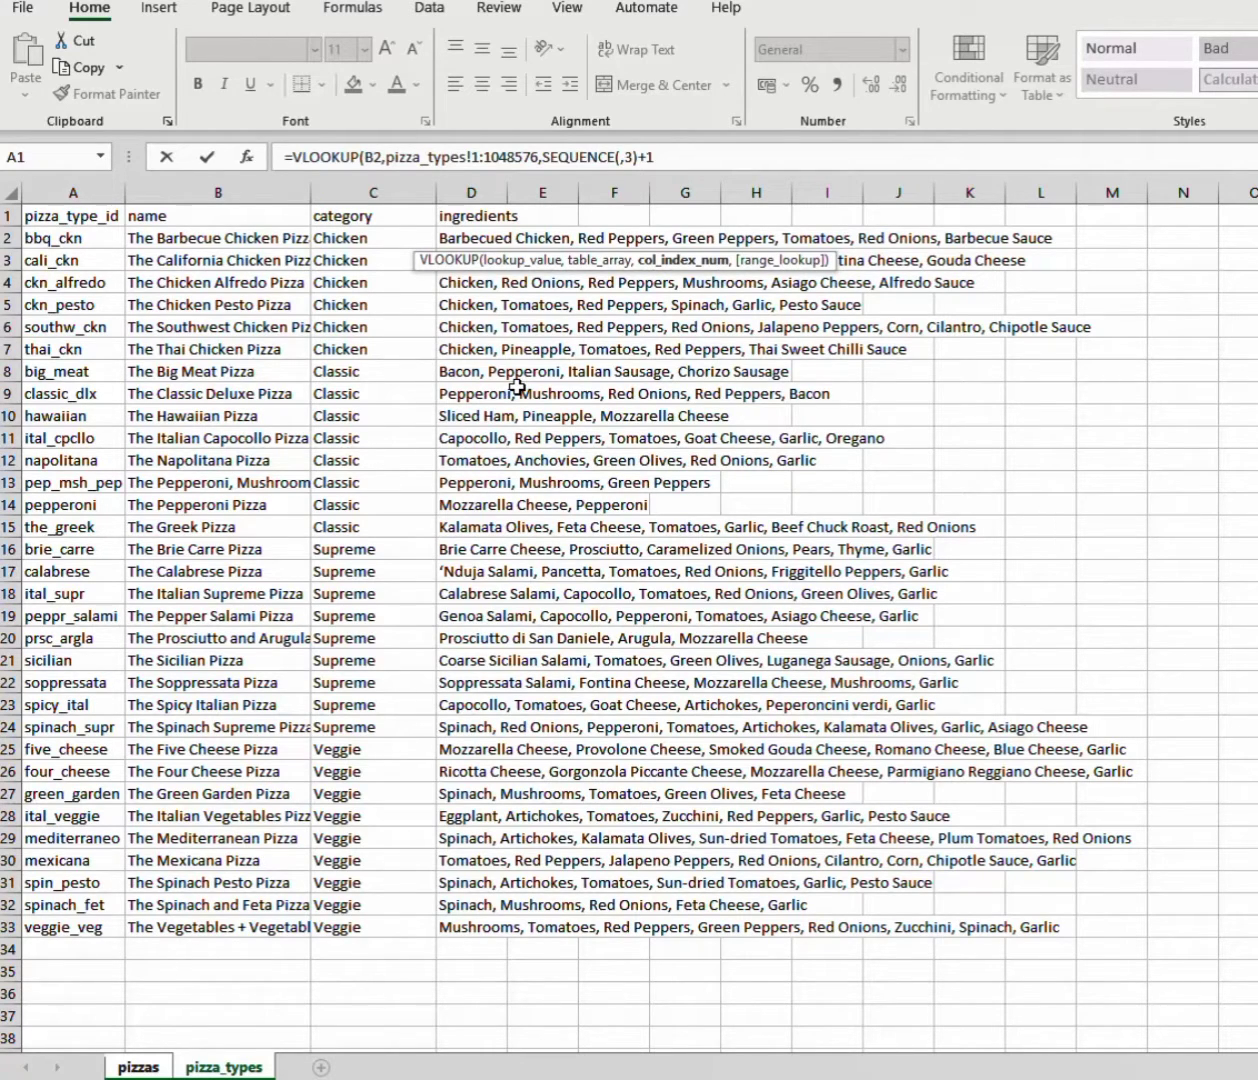
{"action": "type", "text": ",FALSE"}
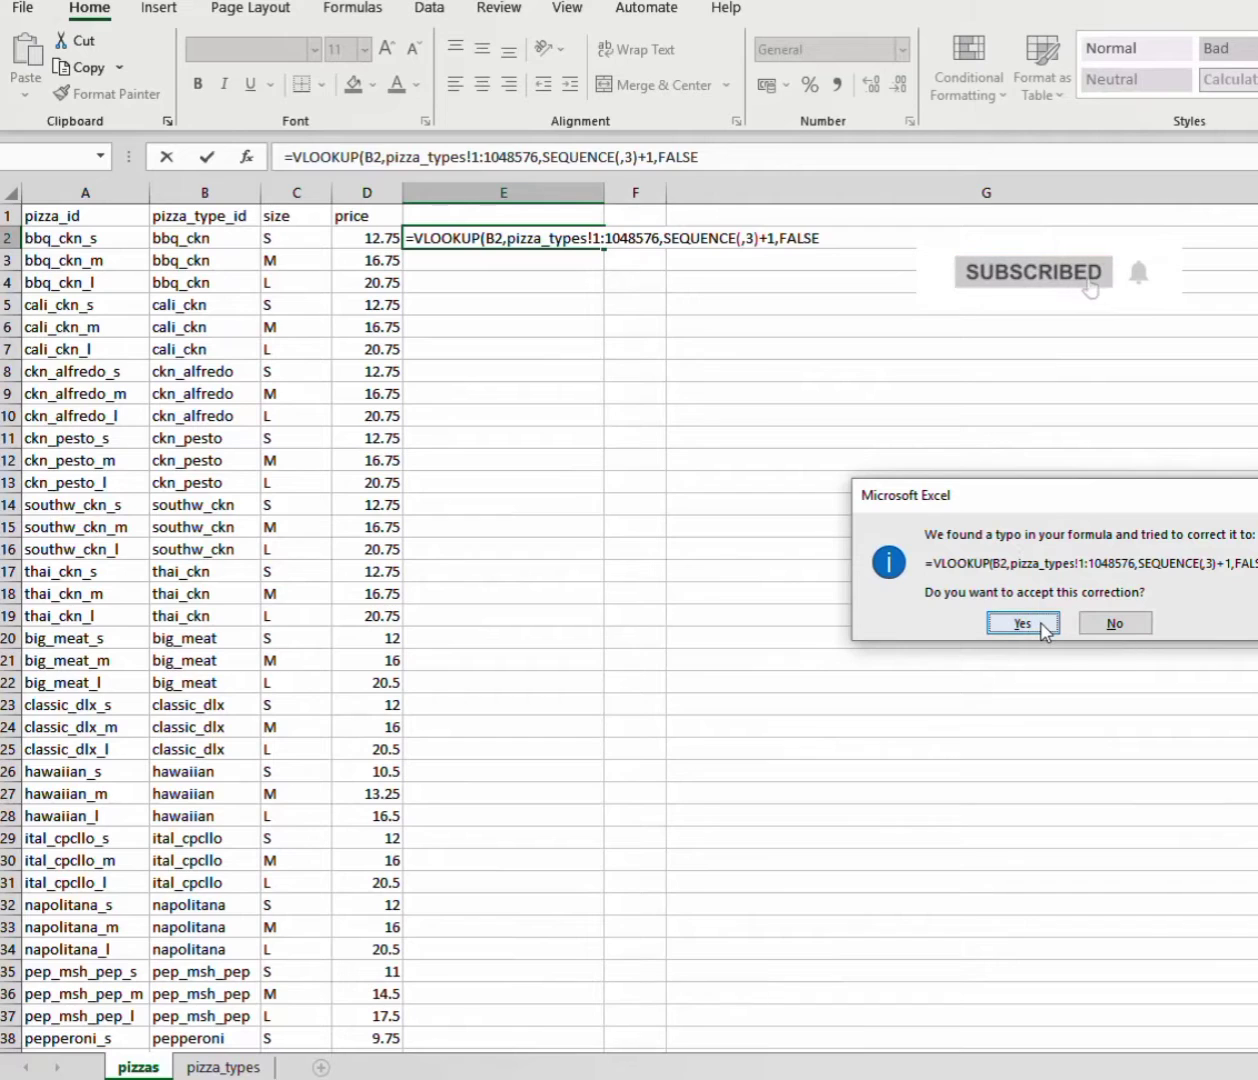
Step: Accept Excel's formula correction and verify row 2 shows The Barbecue Chicken Pizza, Chicken and its ingredients
{"action": "left_click", "coordinate": [1024, 622]}
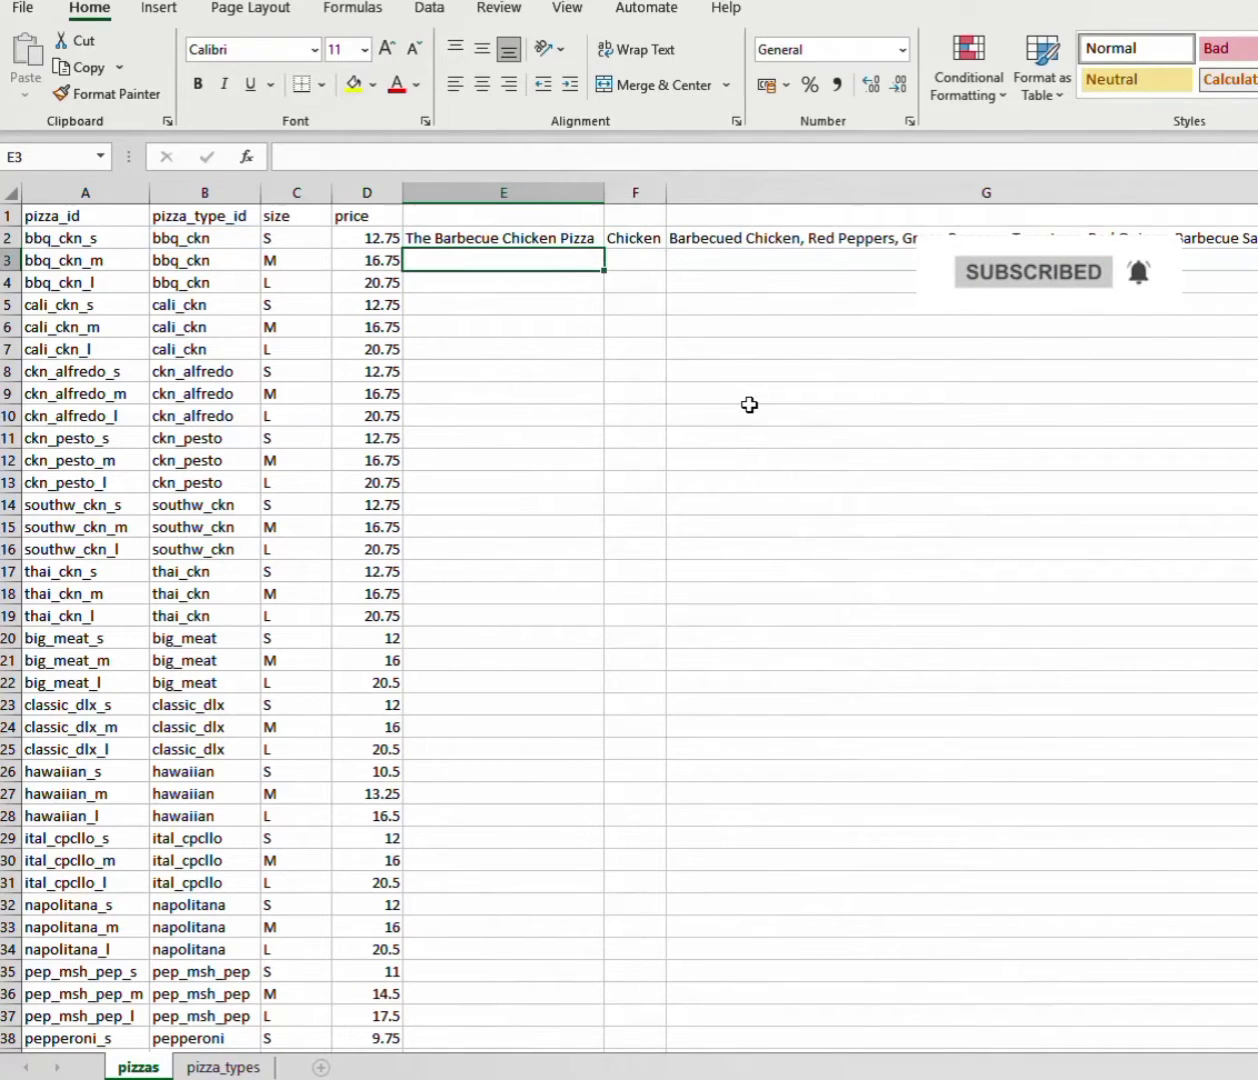
{"action": "left_click", "coordinate": [504, 238]}
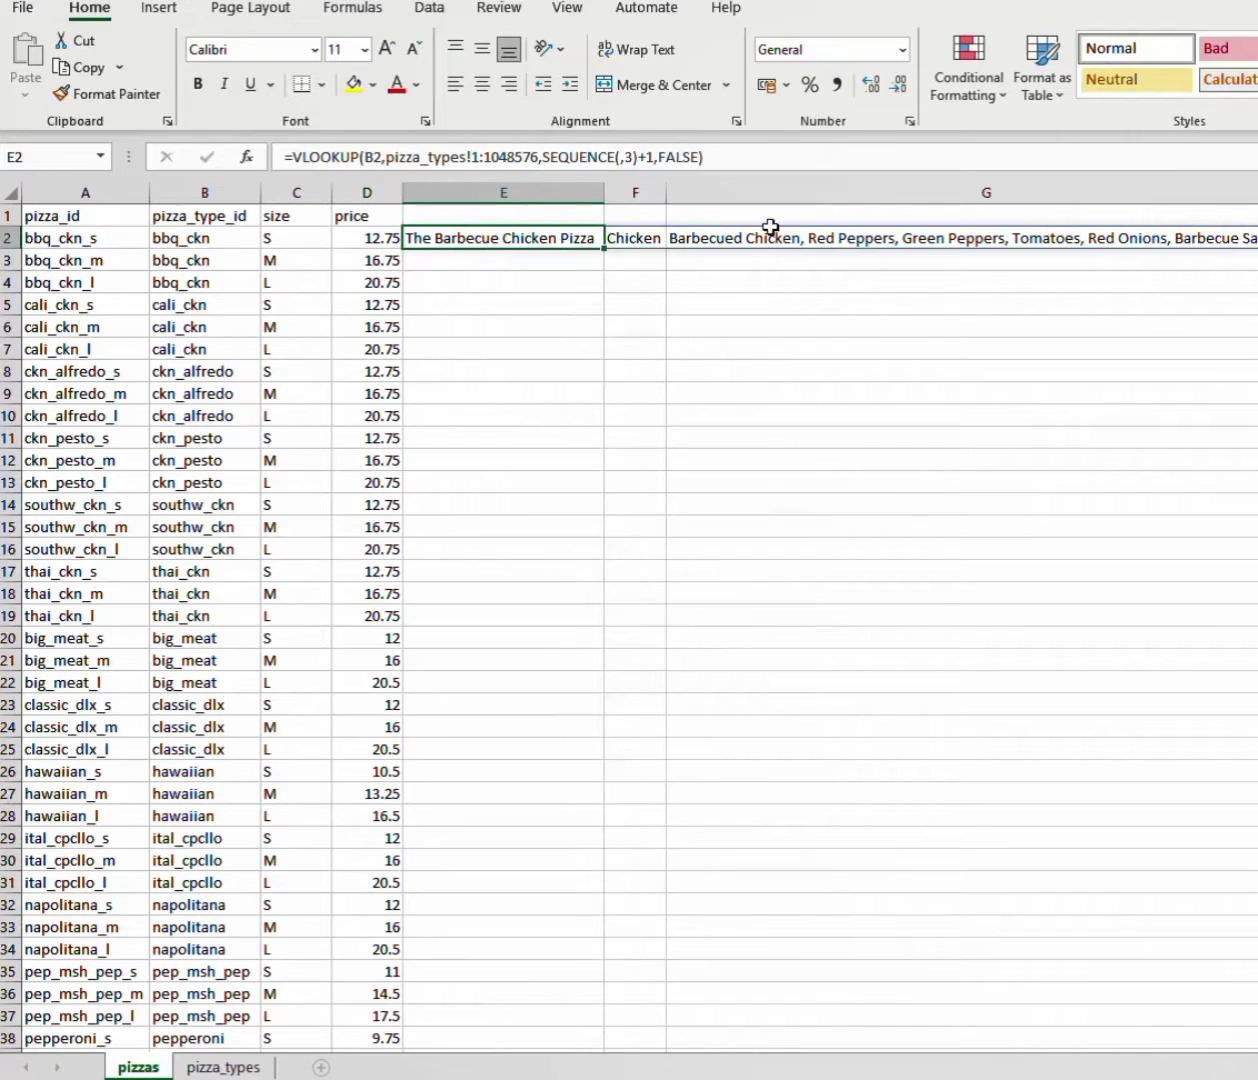
{"action": "mouse_move", "coordinate": [498, 252]}
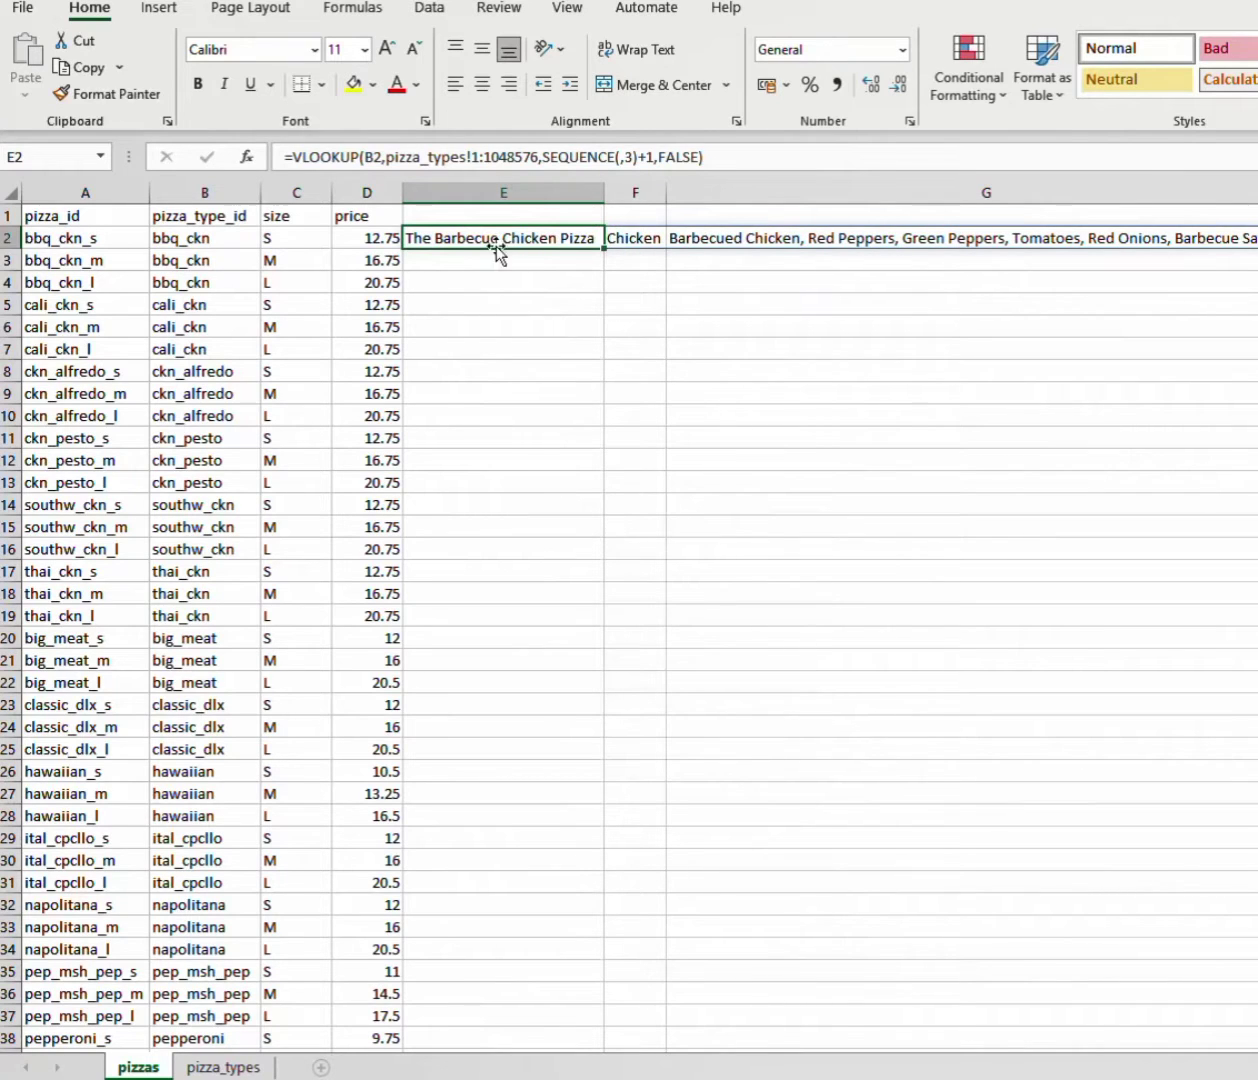
{"action": "mouse_move", "coordinate": [256, 1012]}
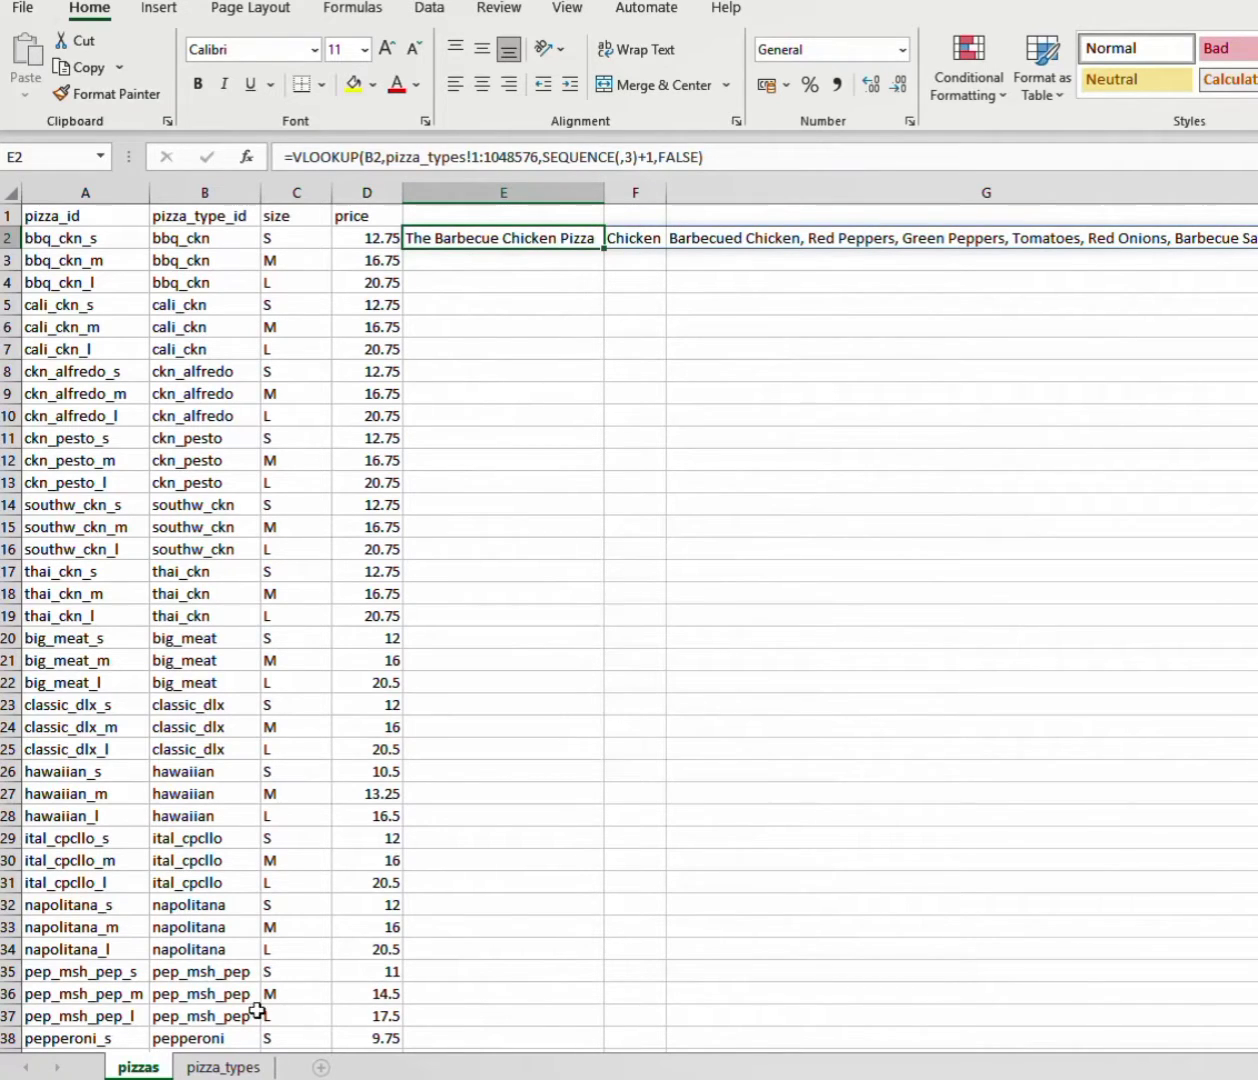
{"action": "left_click", "coordinate": [224, 1068]}
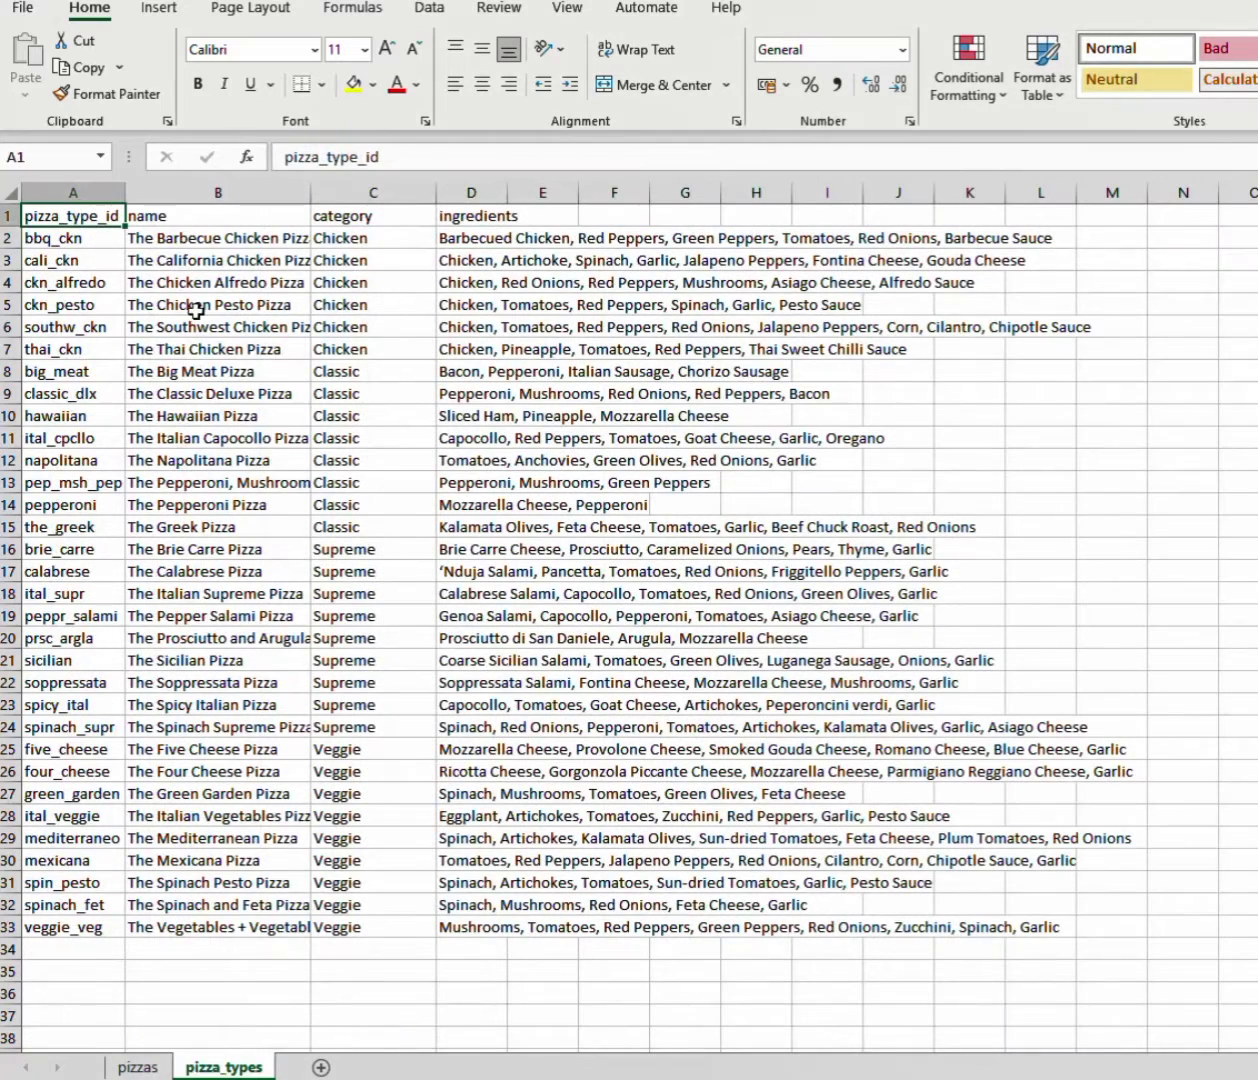
{"action": "left_click", "coordinate": [140, 1066]}
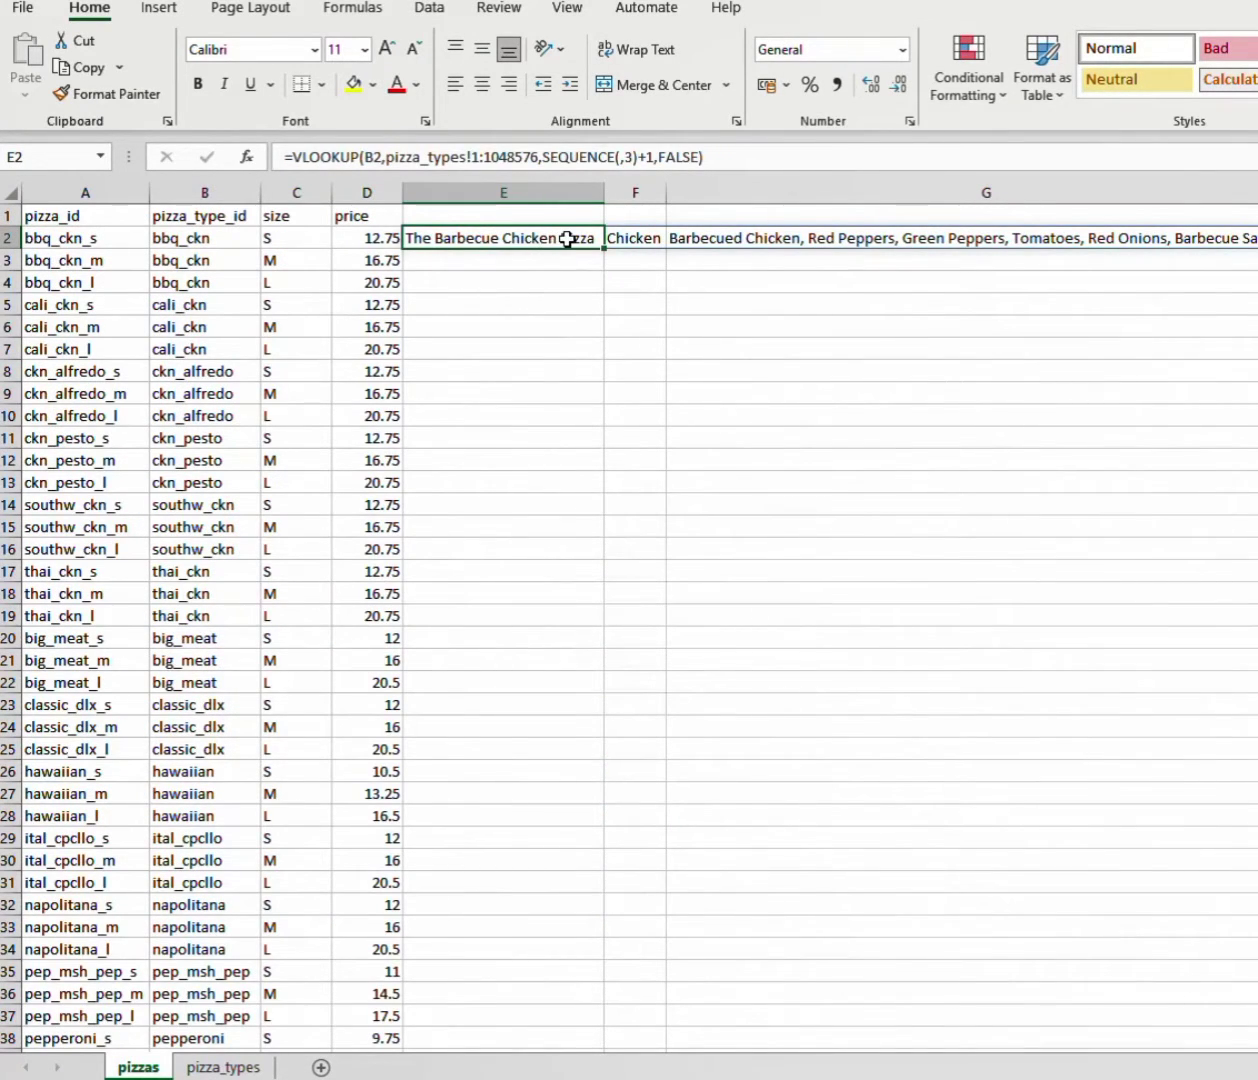
{"action": "mouse_move", "coordinate": [602, 244]}
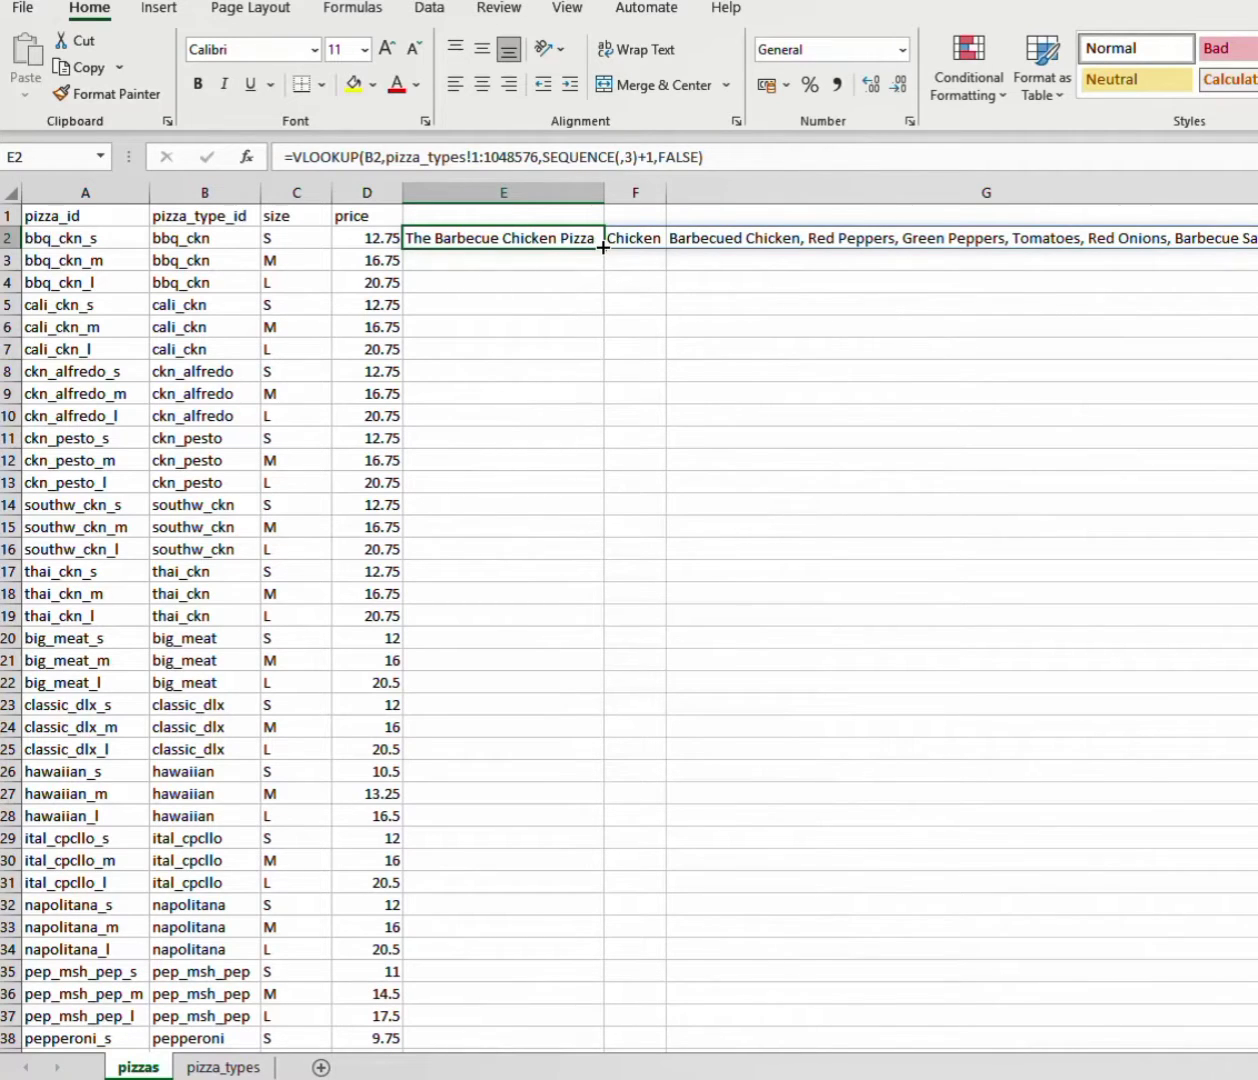
{"action": "left_click", "coordinate": [504, 326]}
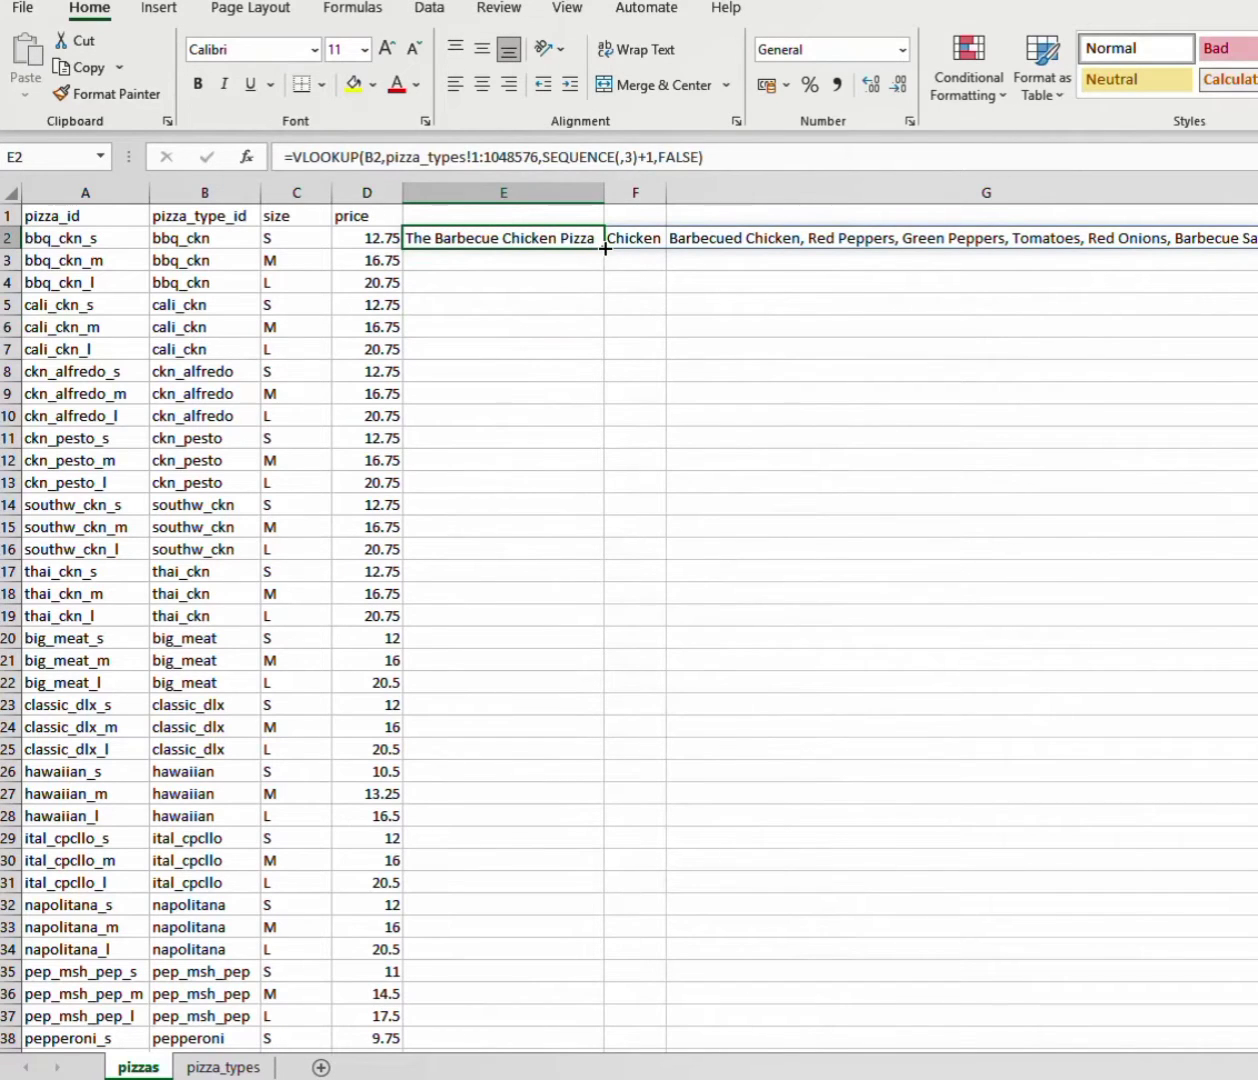
{"action": "mouse_move", "coordinate": [608, 452]}
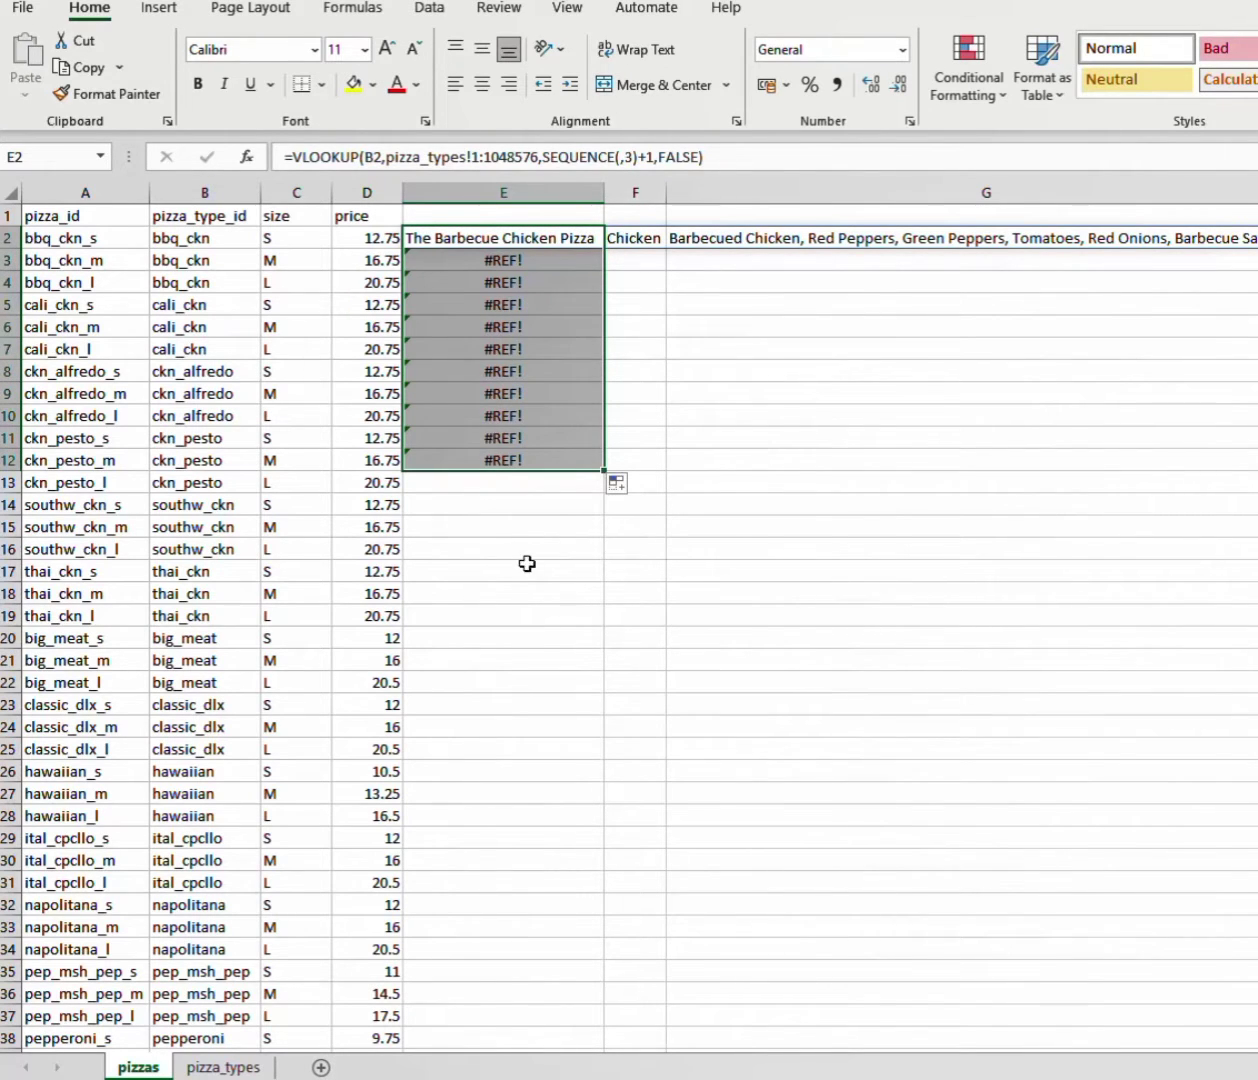
{"action": "mouse_move", "coordinate": [596, 464]}
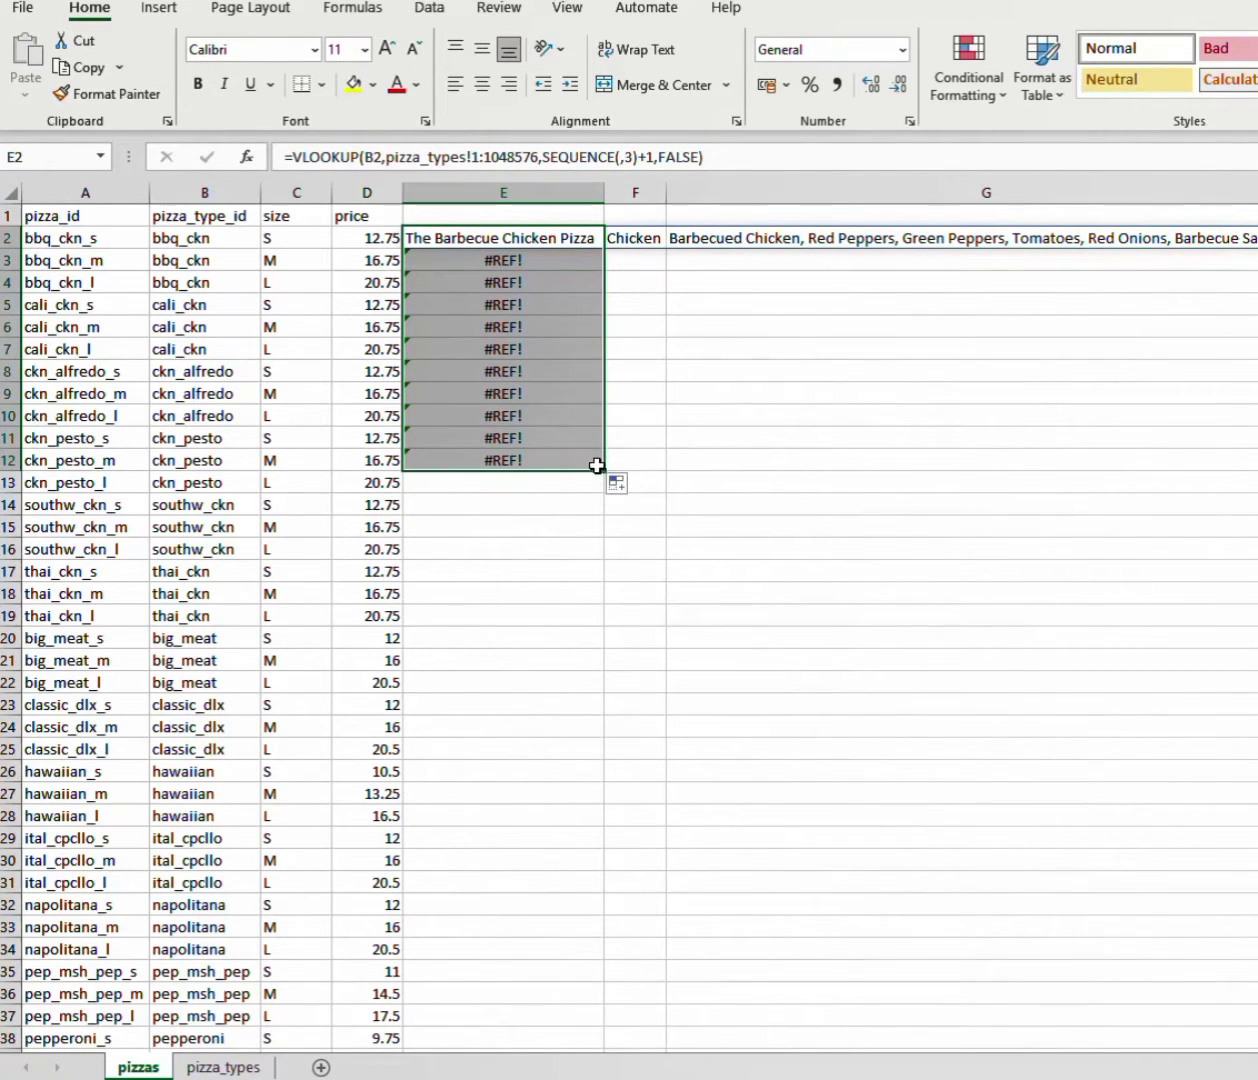
{"action": "mouse_move", "coordinate": [604, 472]}
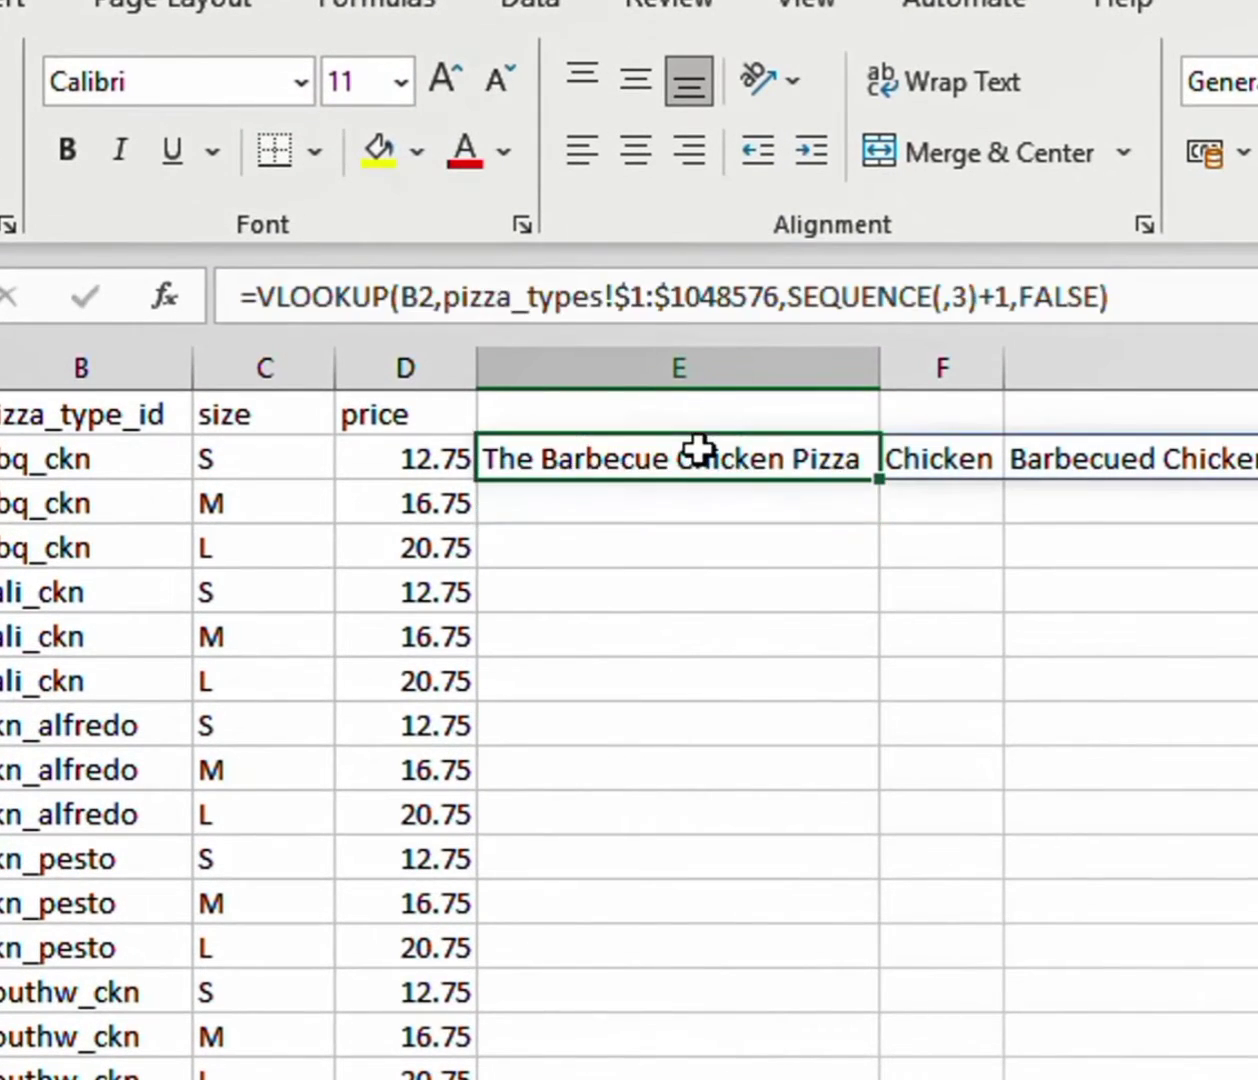
Step: Fill the locked pizza_types!$1:$1048576 lookup down column E through the southwest chicken pizza rows
{"action": "left_click_drag", "start_coordinate": [868, 480], "coordinate": [868, 904]}
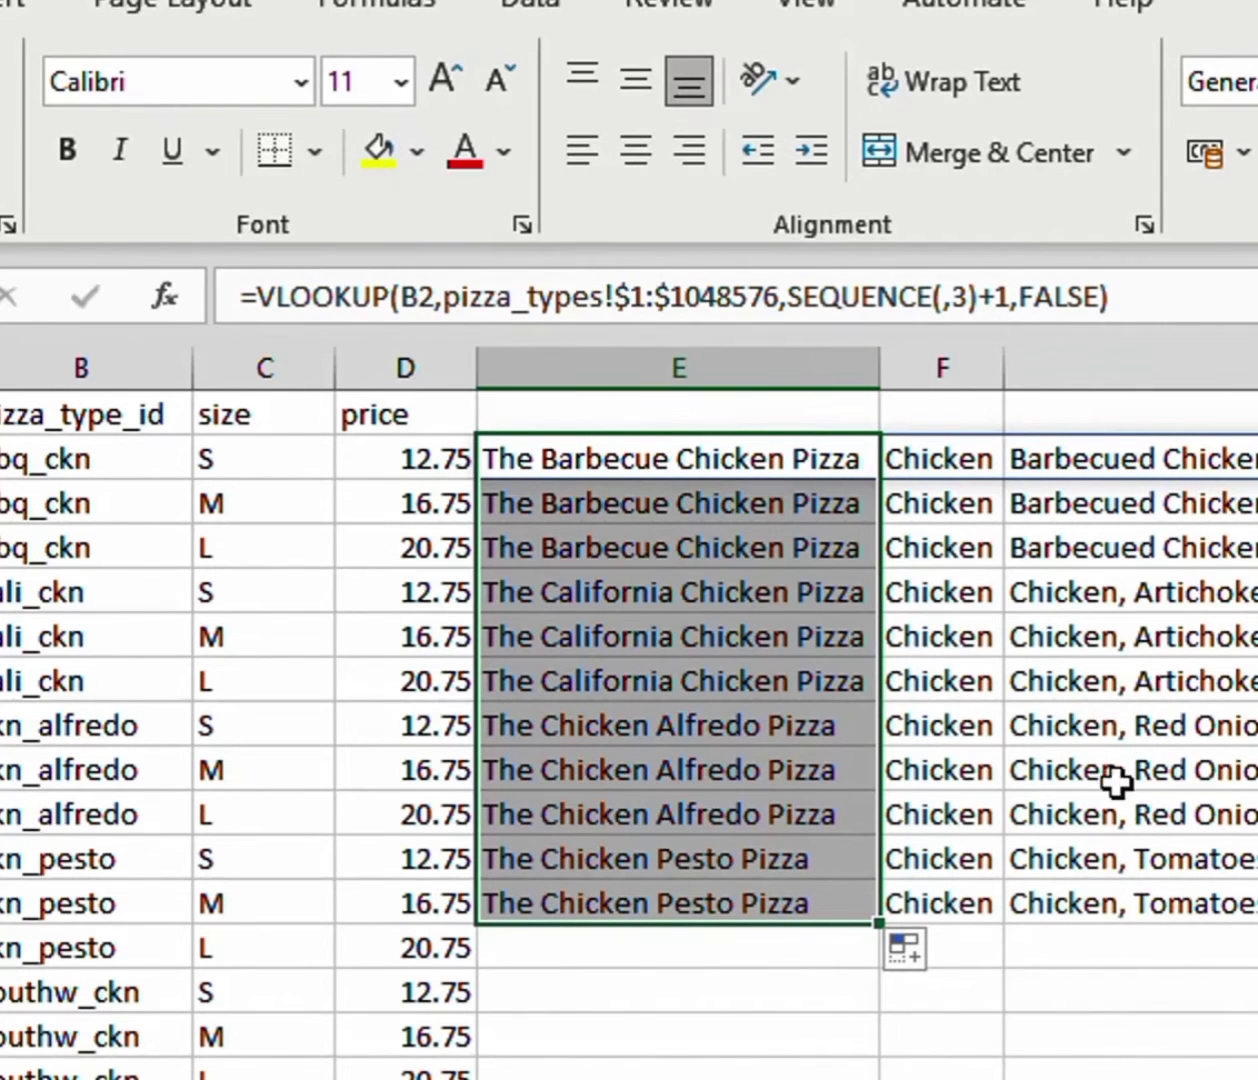
{"action": "mouse_move", "coordinate": [876, 928]}
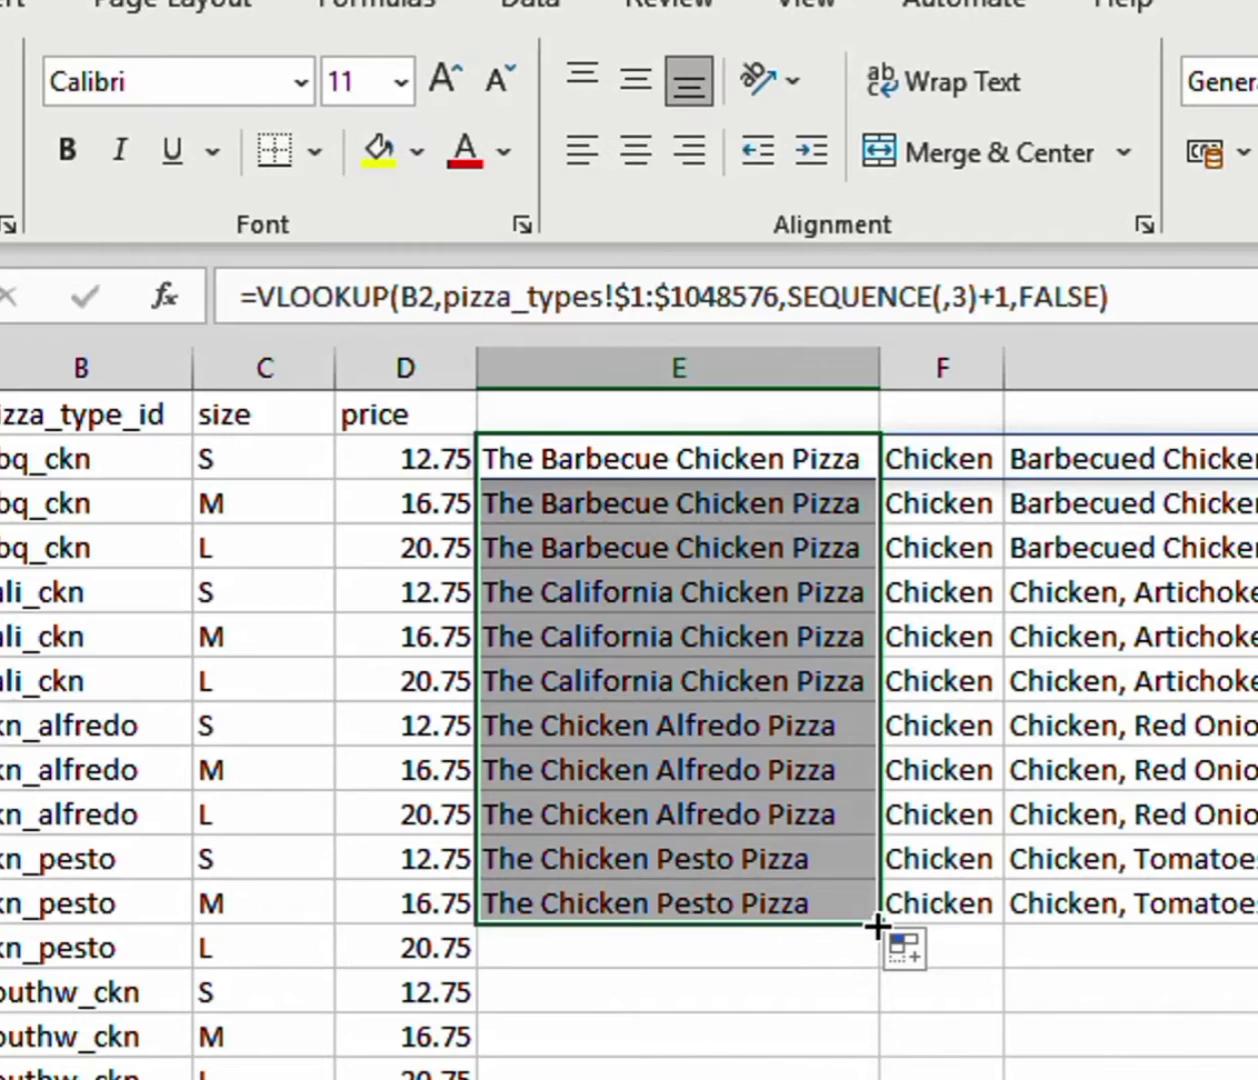
{"action": "left_click_drag", "start_coordinate": [876, 924], "coordinate": [876, 1050]}
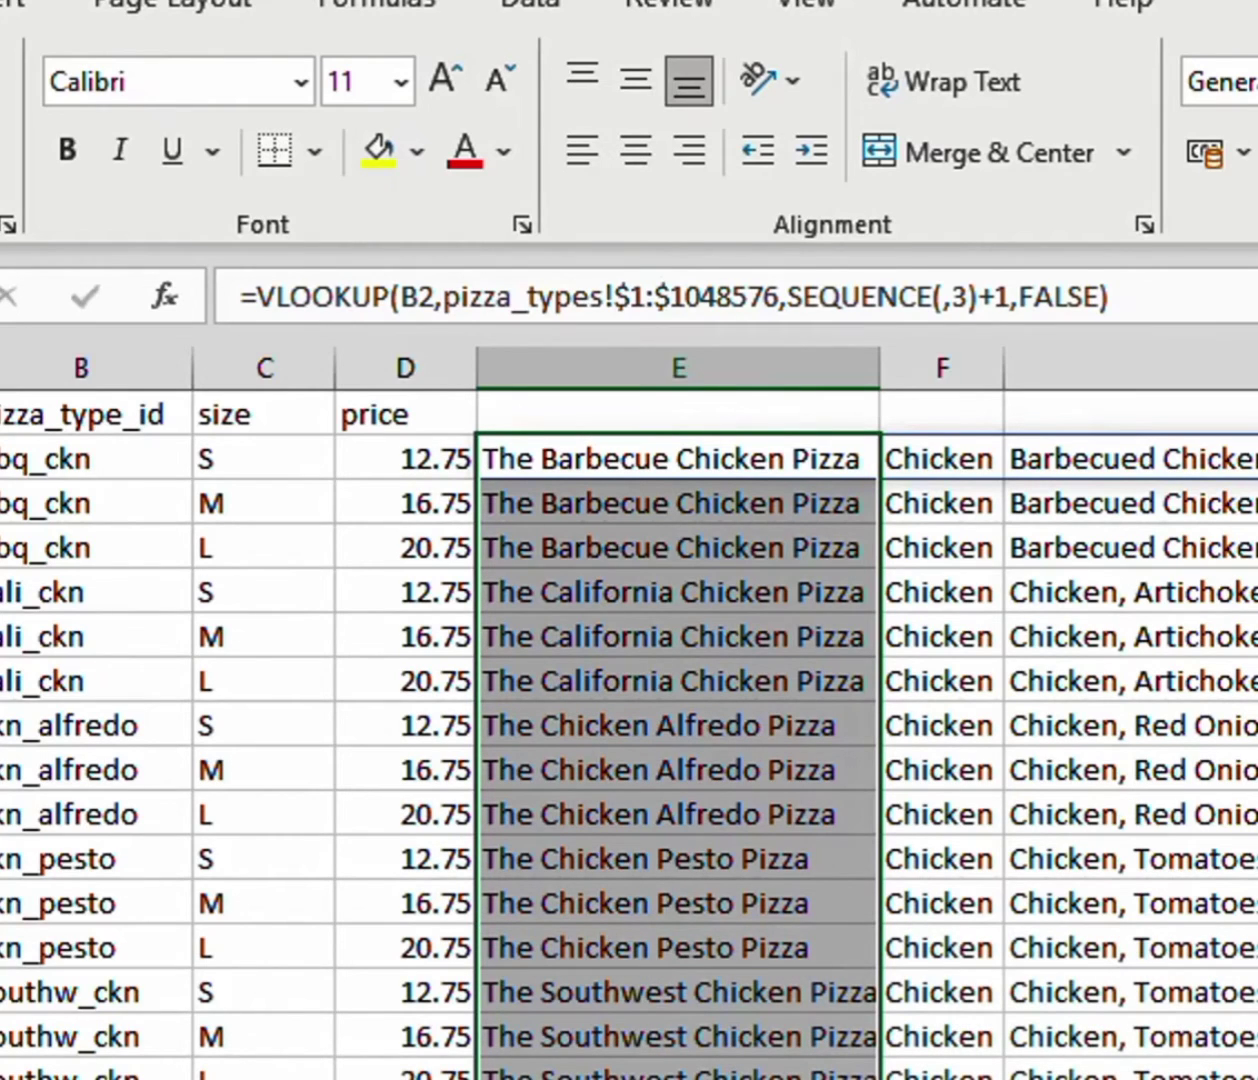